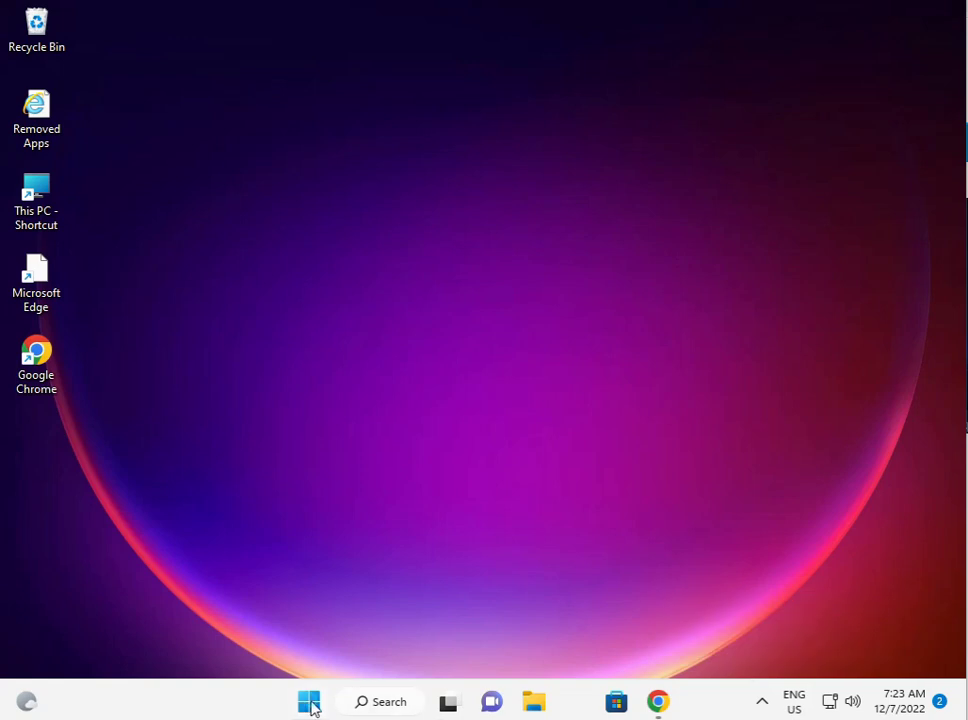
Step: Launch Settings from its pinned tile in the Start menu
left_click(308, 701)
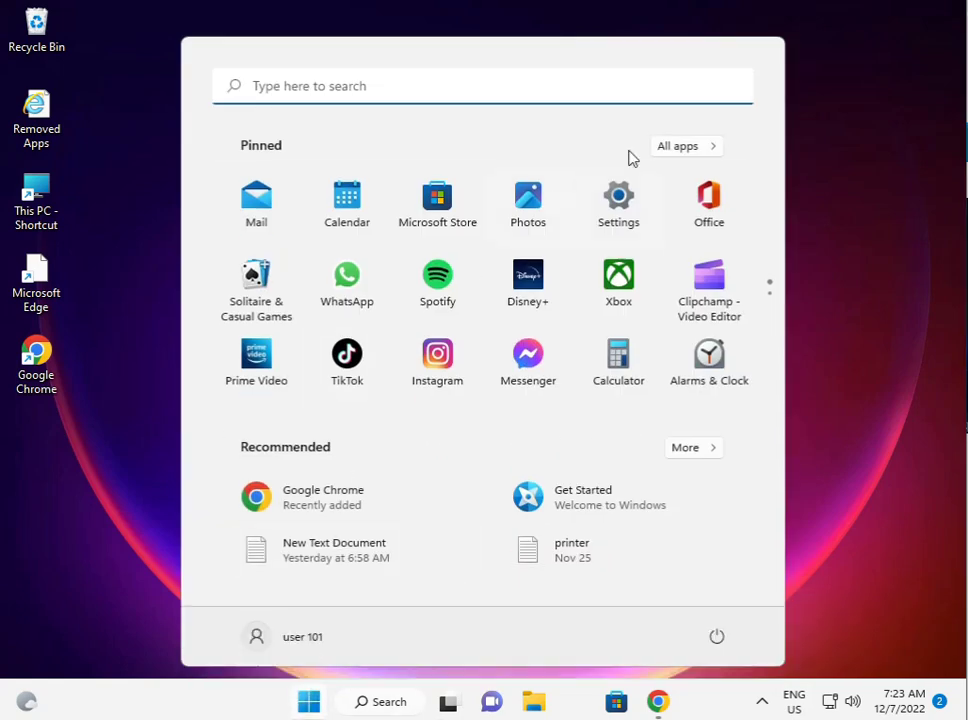
mouse_move(618, 197)
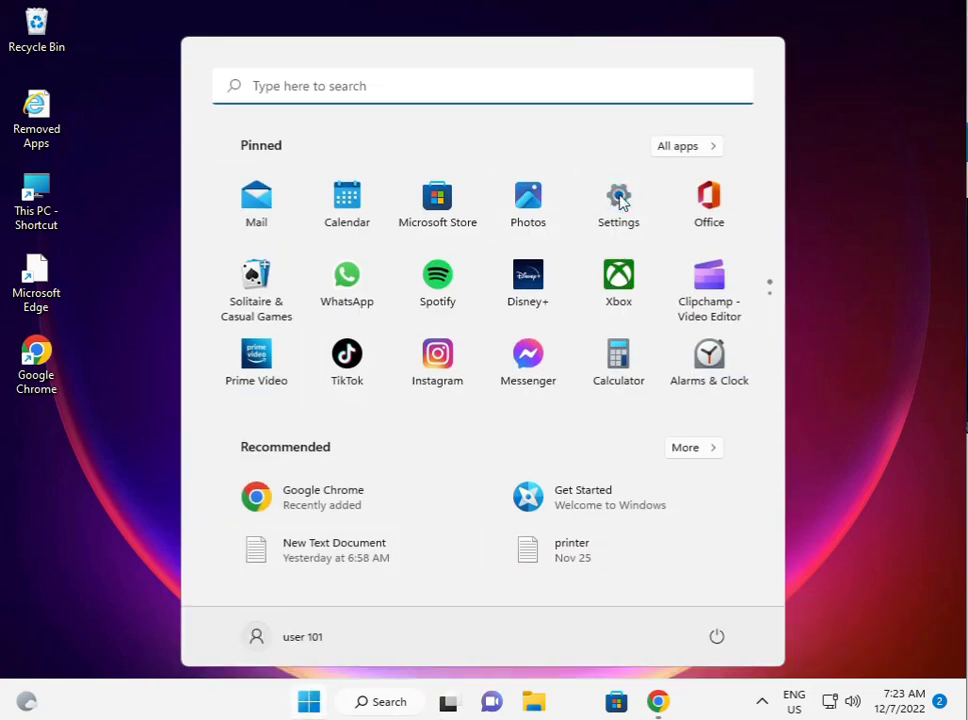
left_click(618, 200)
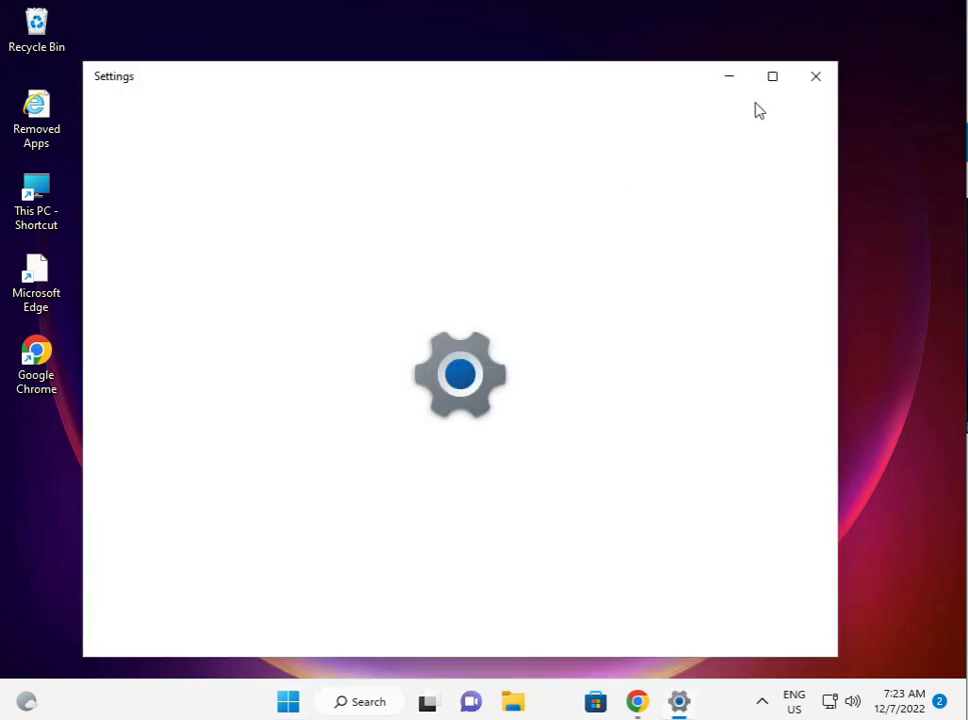
Step: Maximize Settings and run the Windows Store Apps troubleshooter under Other troubleshooters
left_click(772, 76)
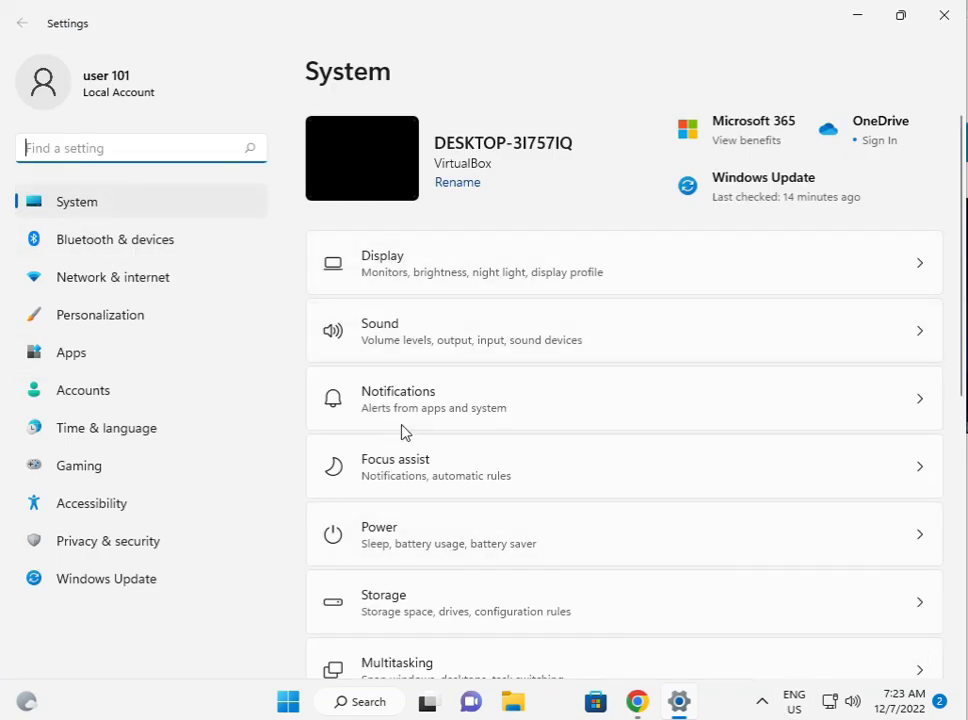
scroll("down", 3)
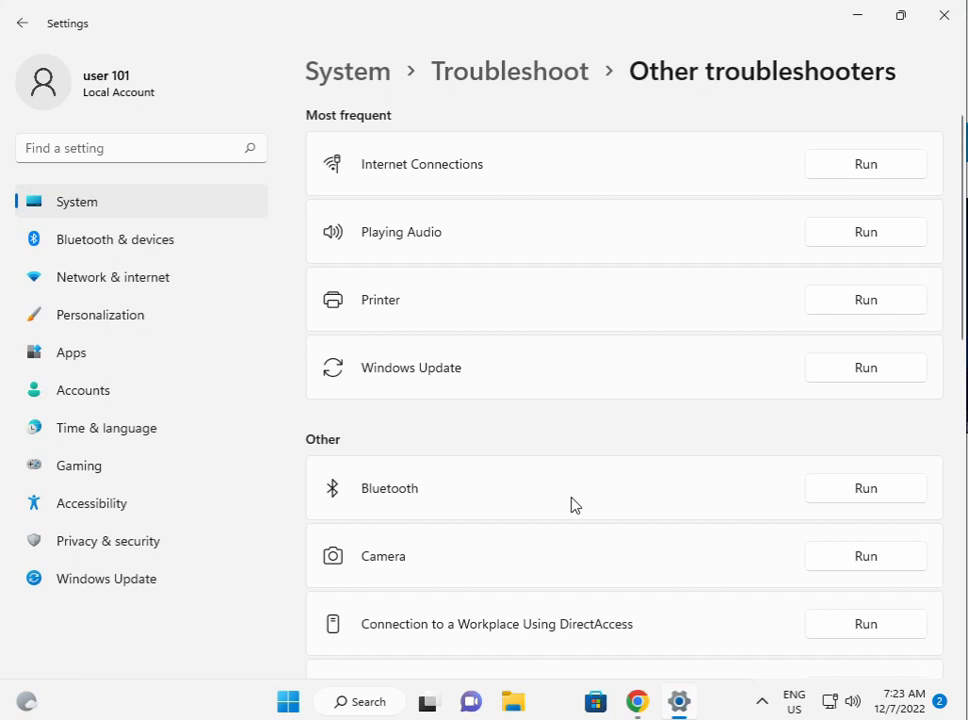
scroll("down", 3)
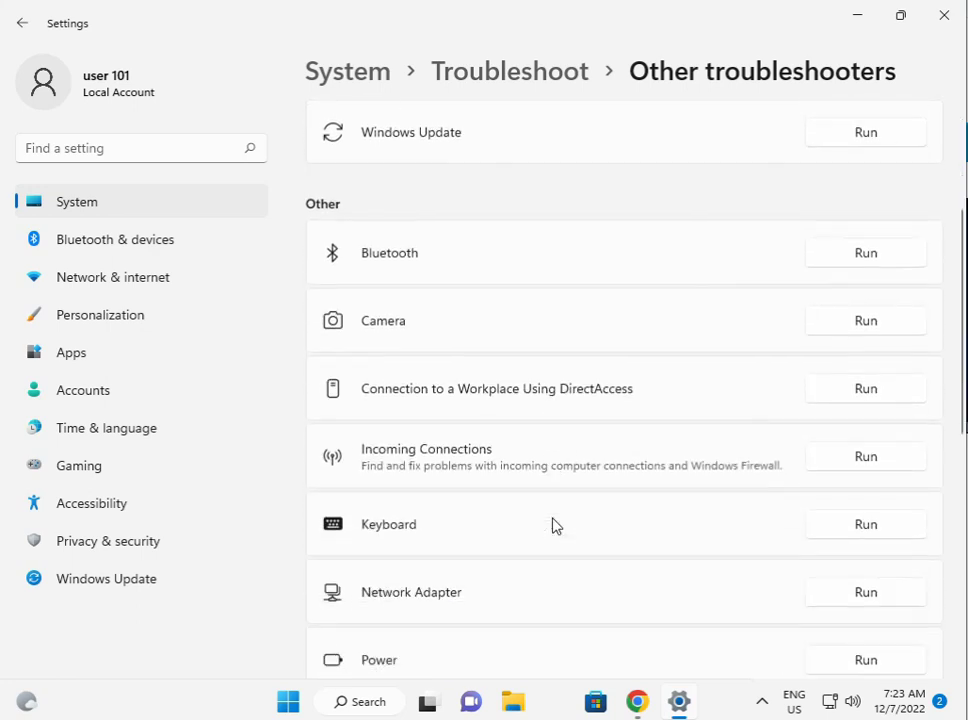
scroll("down", 3)
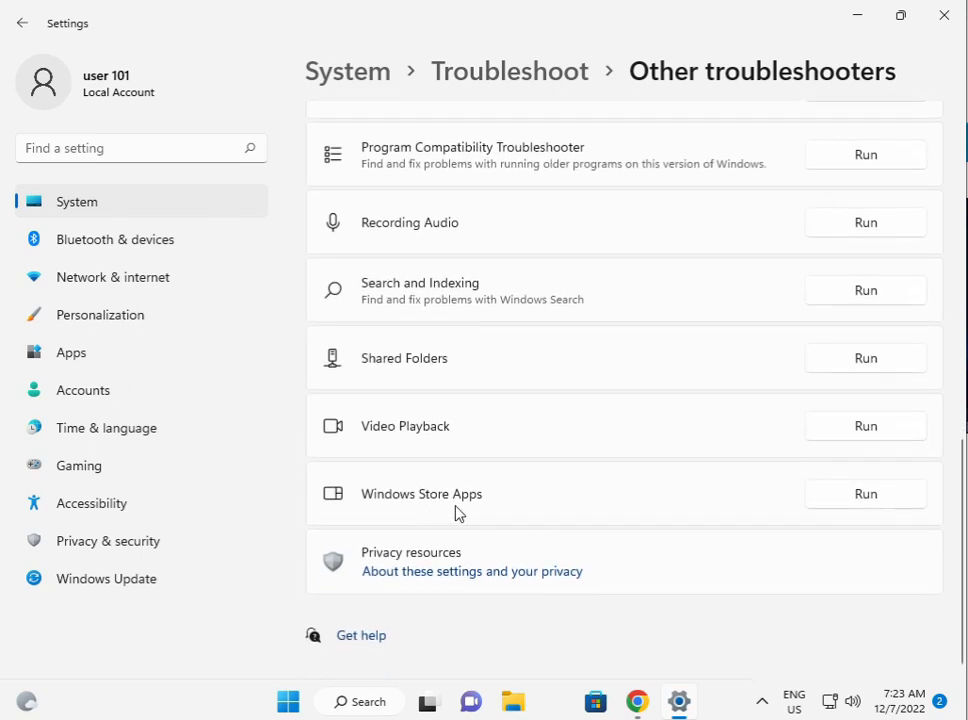
left_click(865, 493)
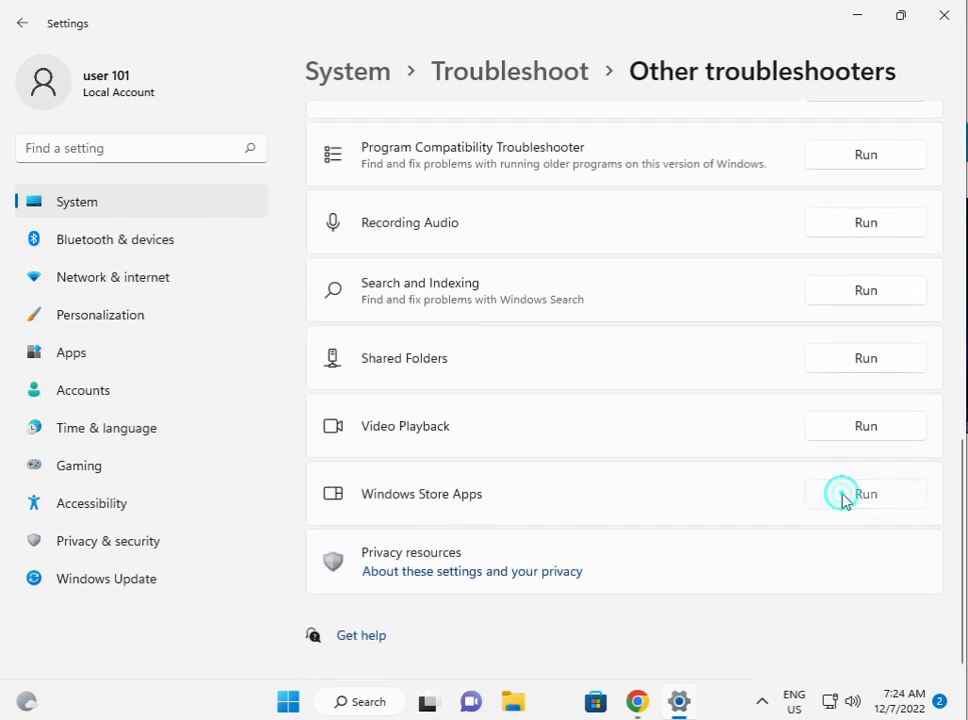
Step: Close the Settings window after the troubleshooter, leaving the bare desktop
left_click(865, 493)
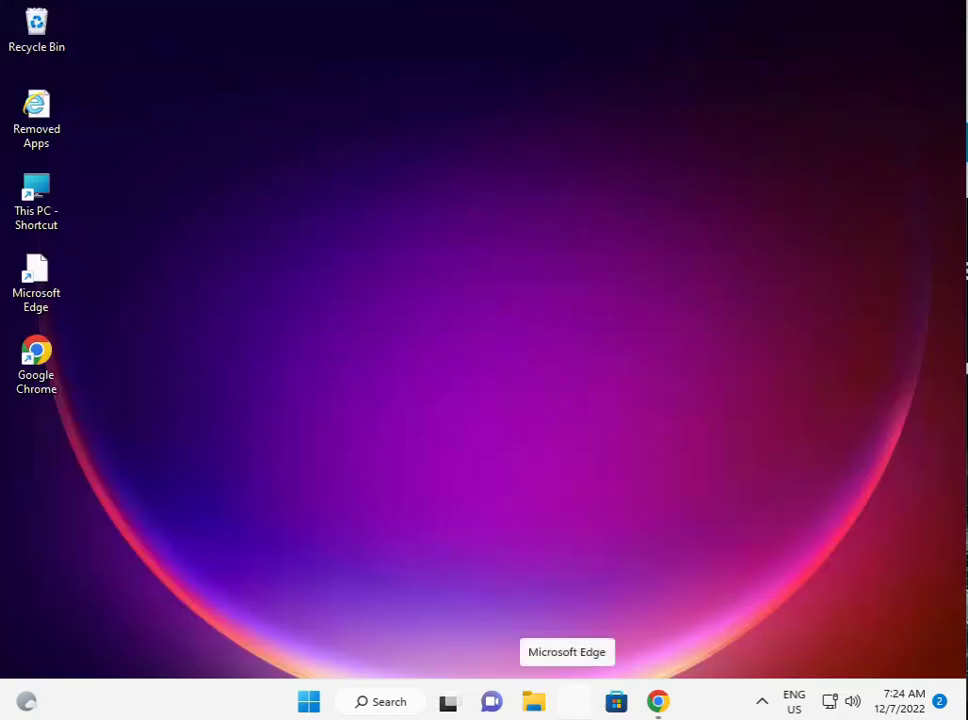
mouse_move(308, 701)
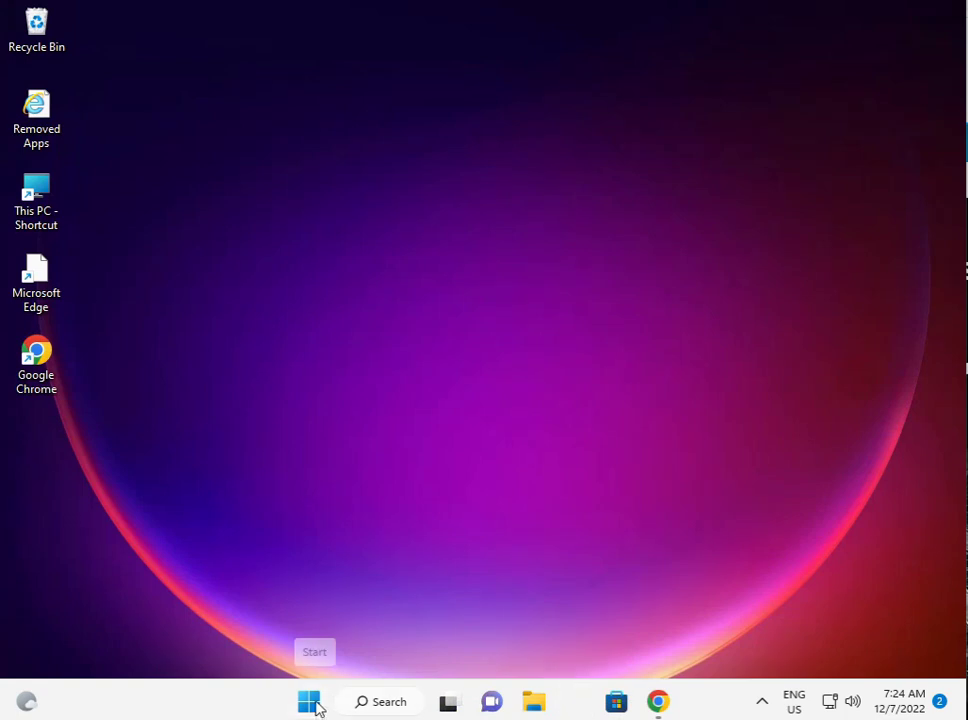
Step: Reopen Settings from its pinned Start menu tile, landing on the System page
left_click(308, 701)
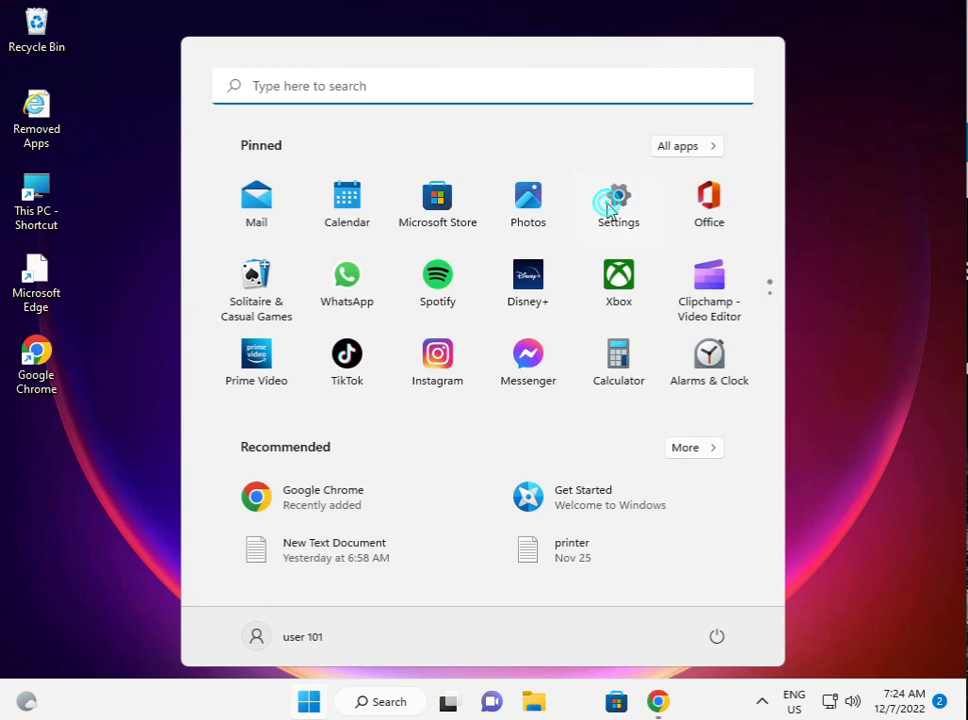
left_click(618, 203)
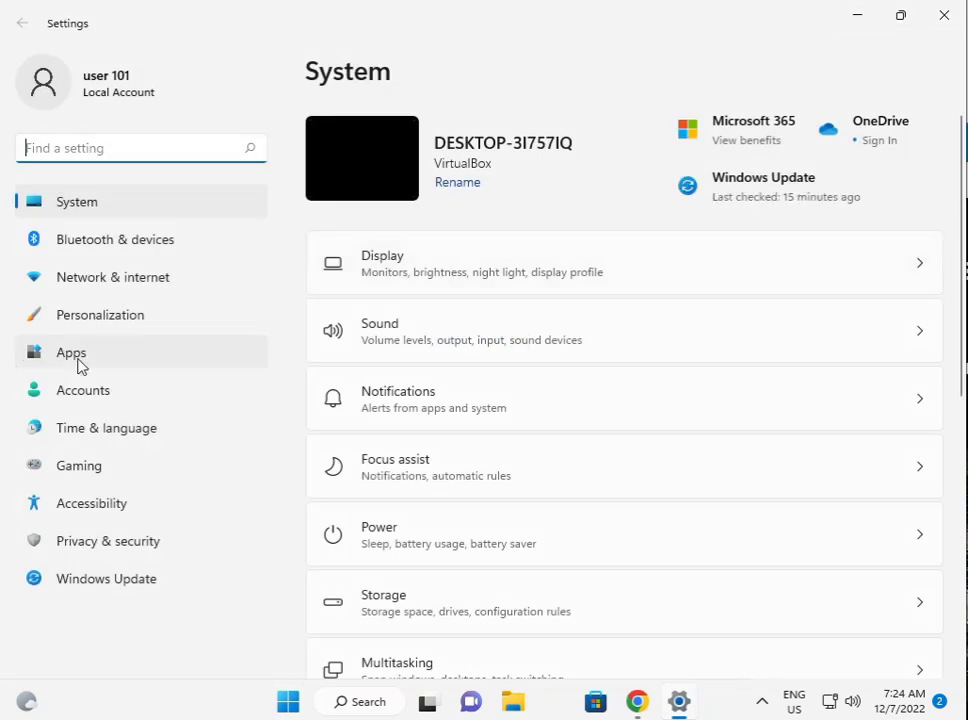
Step: In Apps & features, open Microsoft Store's Advanced options from its three-dot menu
left_click(71, 352)
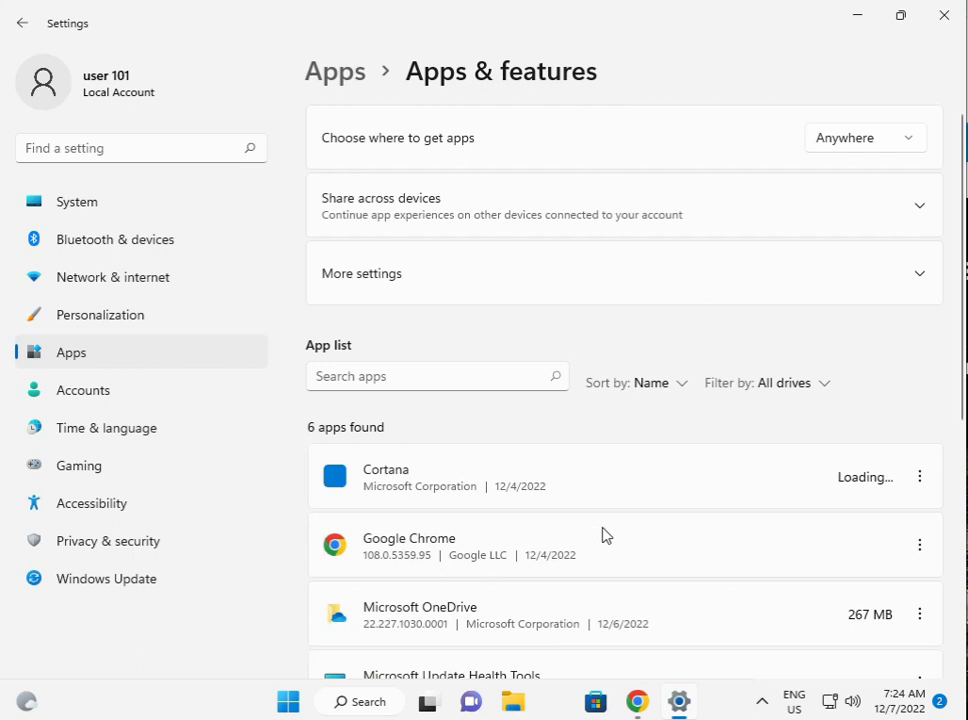
scroll("down", 3)
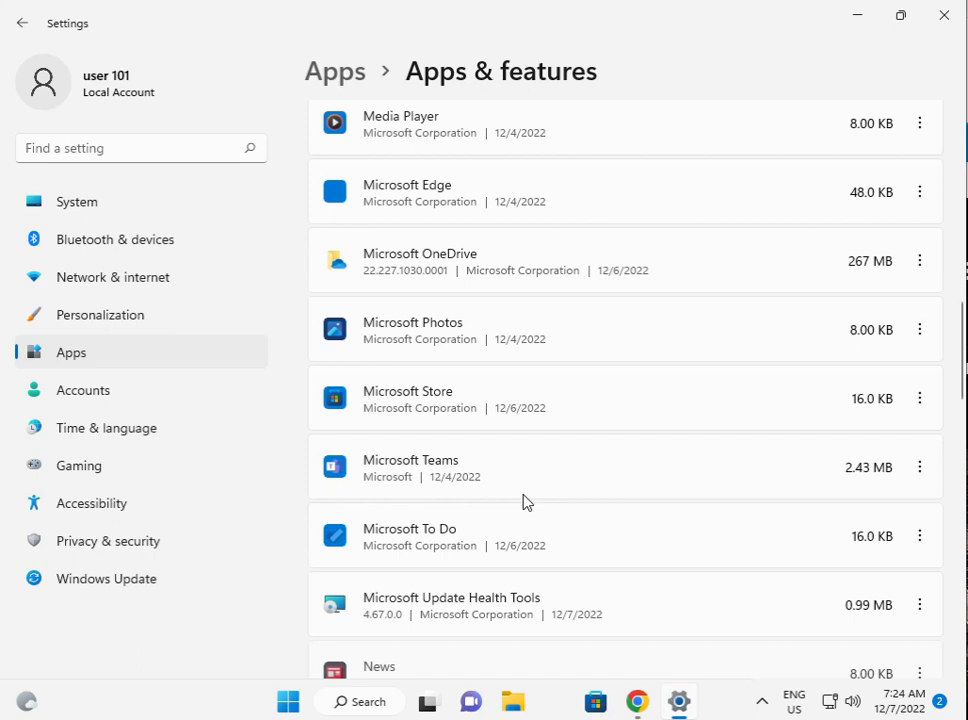
mouse_move(395, 410)
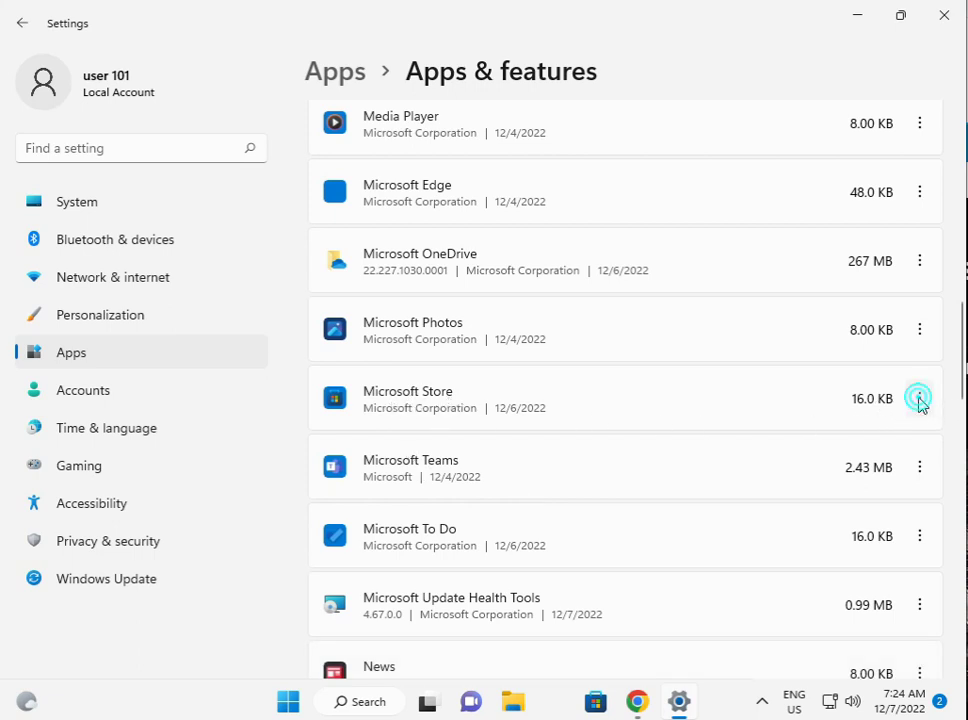
left_click(918, 398)
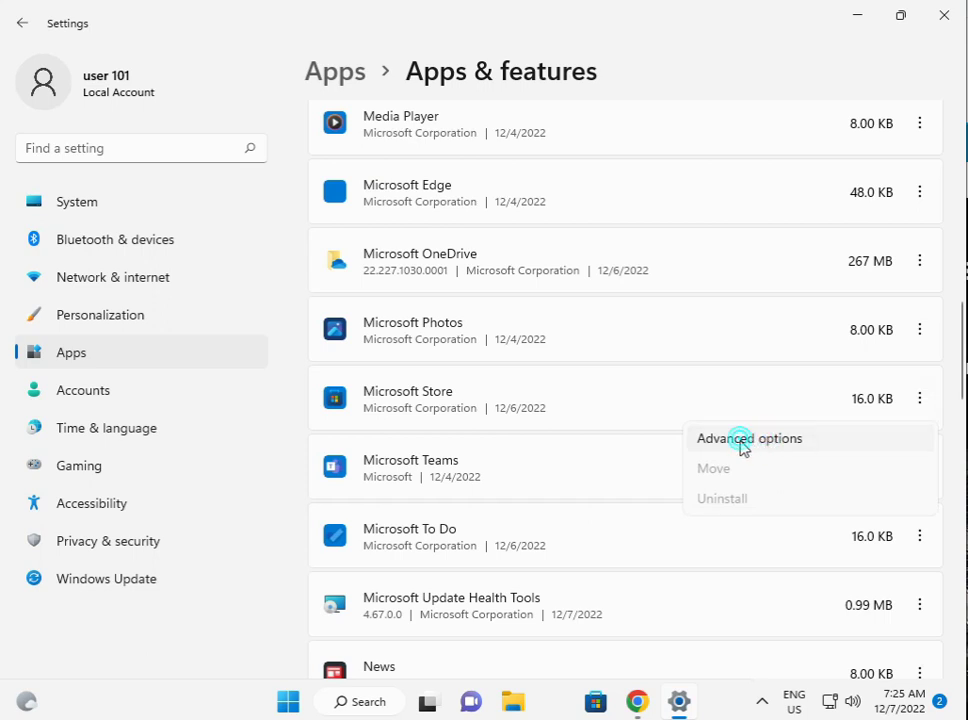
left_click(749, 438)
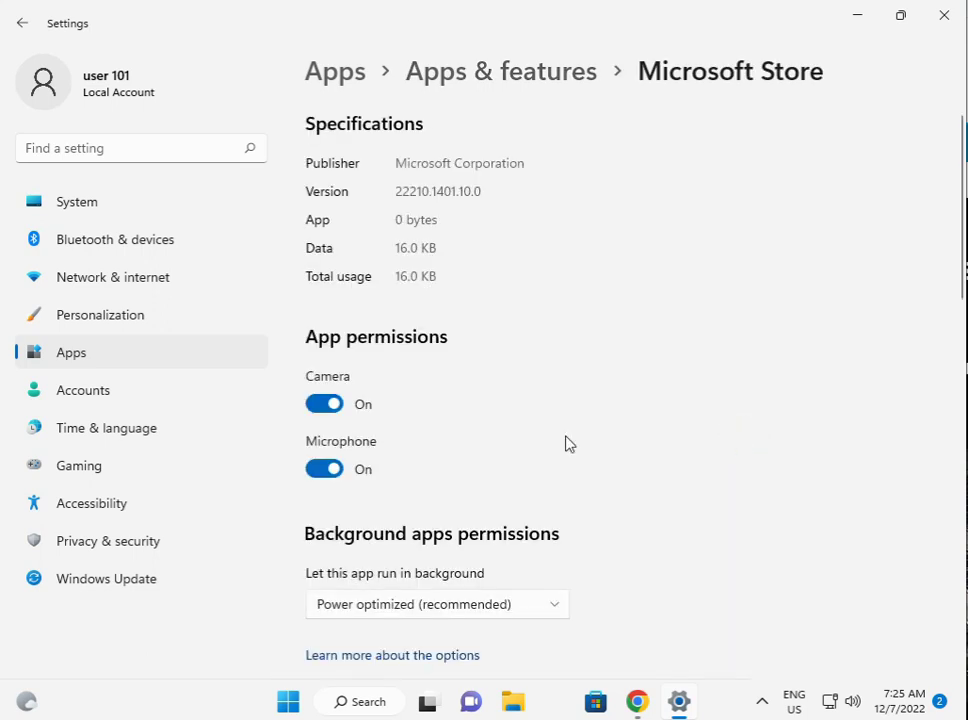
Step: Repair and reset the Microsoft Store app, then switch to File Explorer
scroll("down", 3)
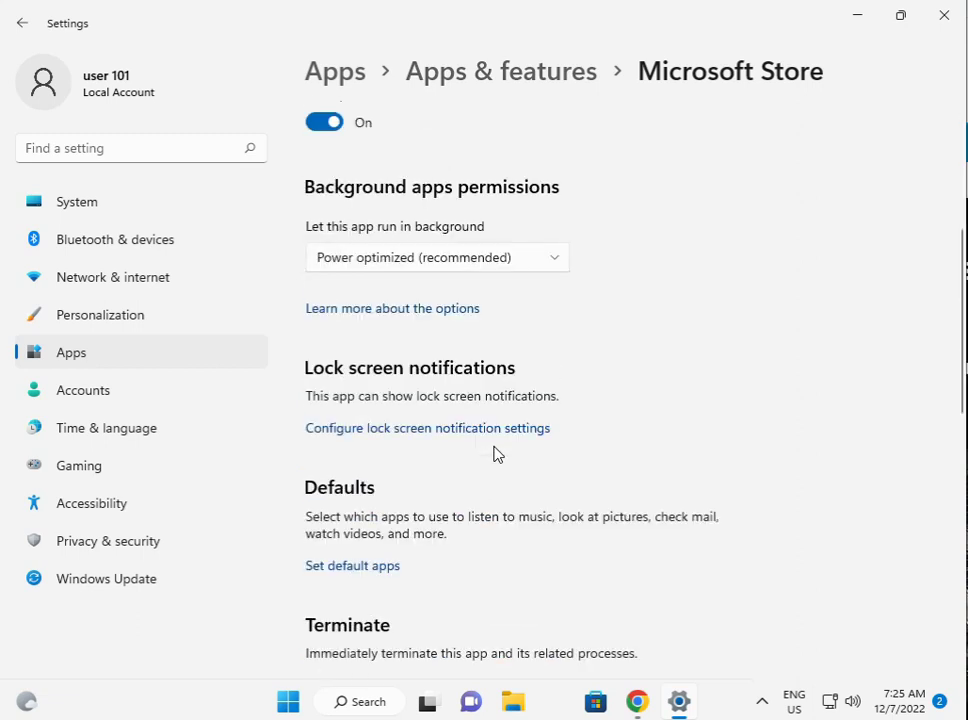
scroll("down", 3)
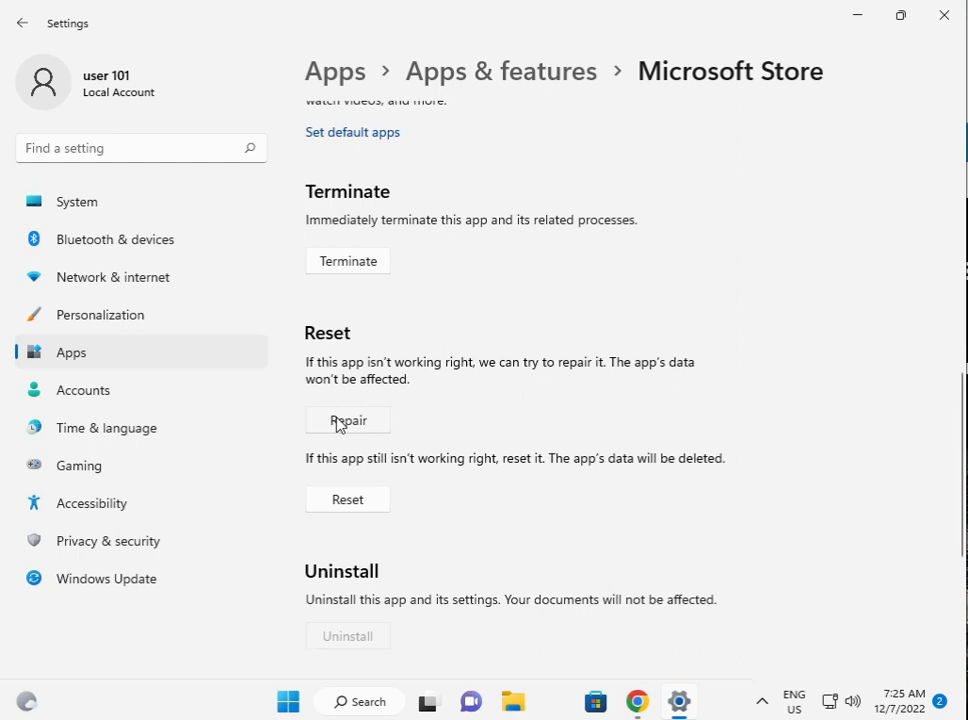
left_click(347, 420)
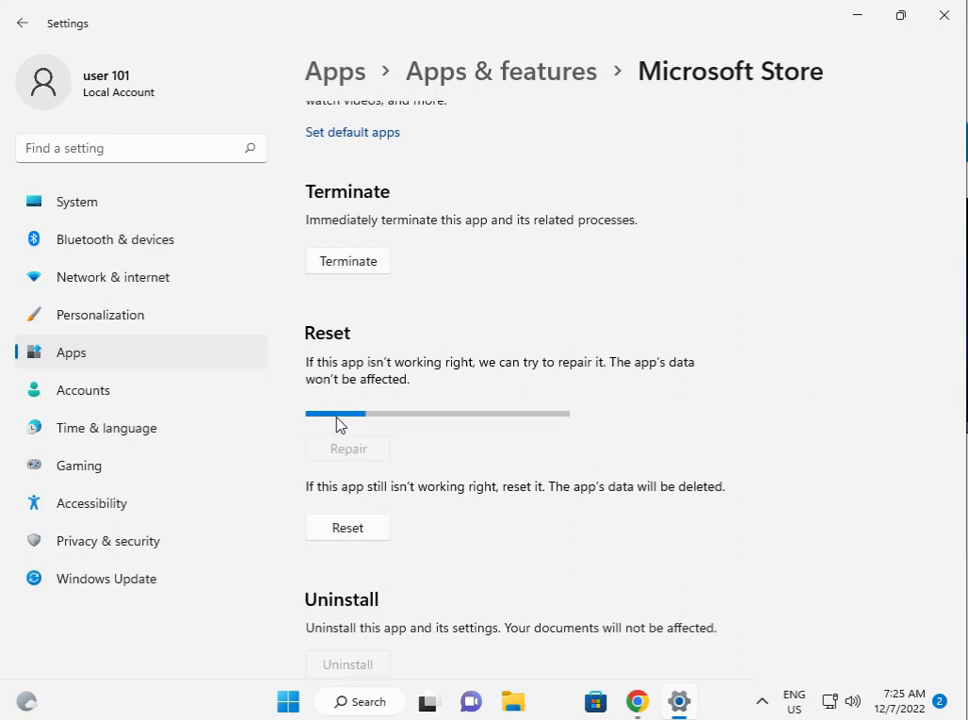
mouse_move(678, 700)
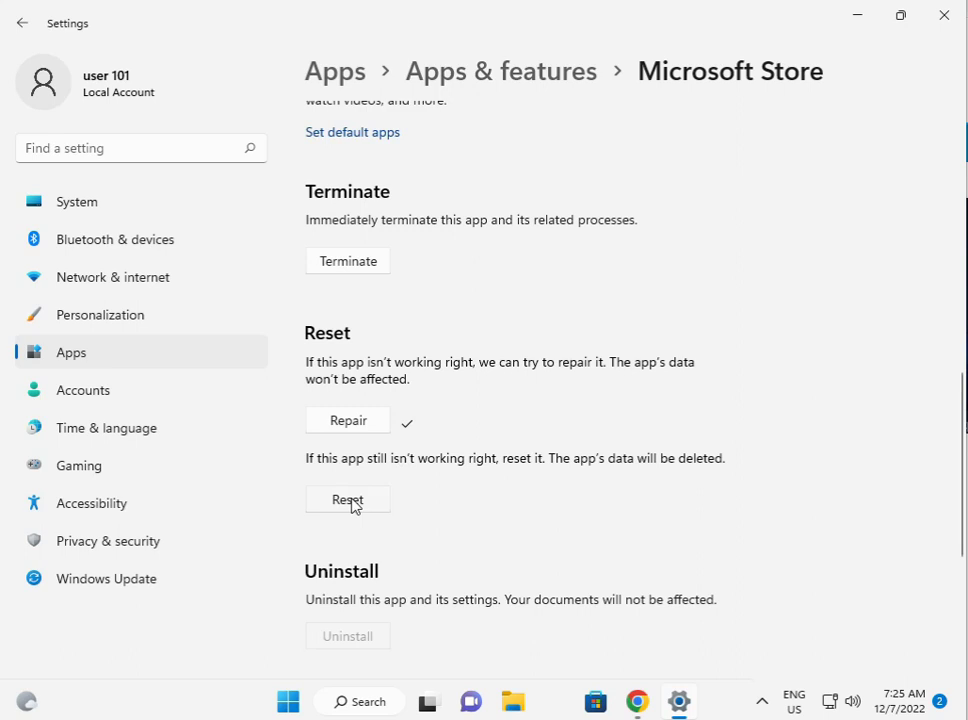
left_click(347, 499)
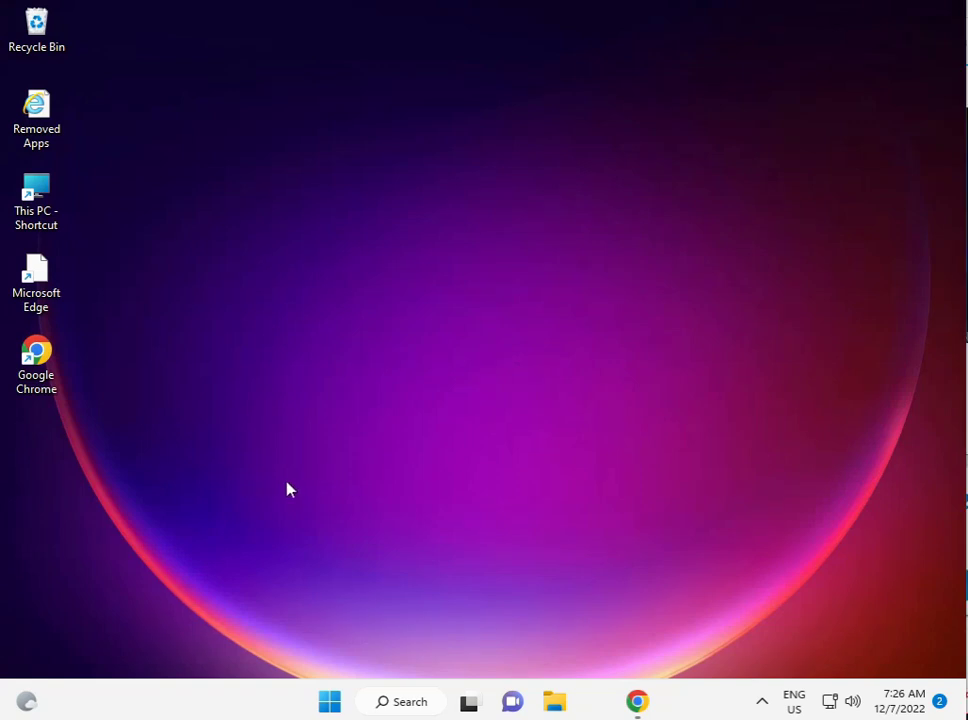
mouse_move(555, 701)
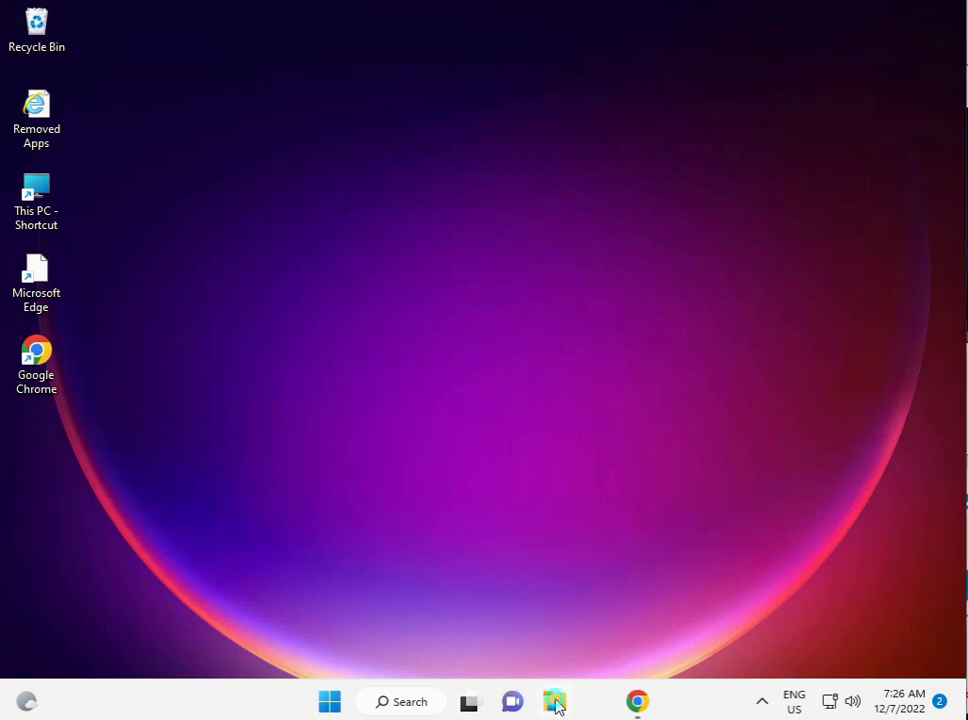
left_click(554, 701)
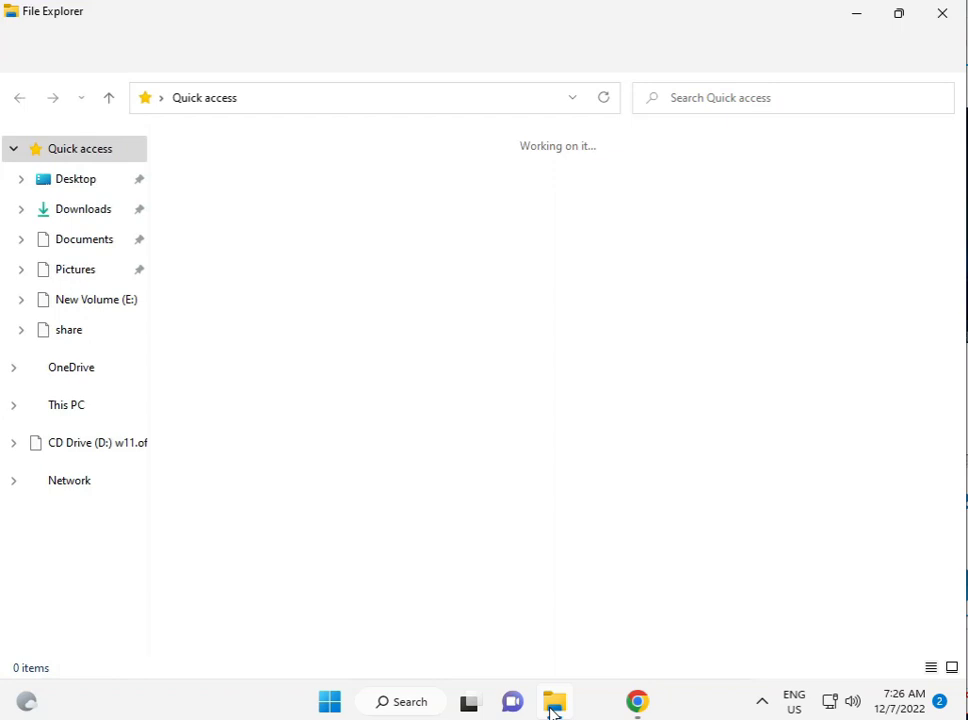
Step: Browse from This PC through Local Disk (C:) and Users into the user 101 folder
left_click(66, 404)
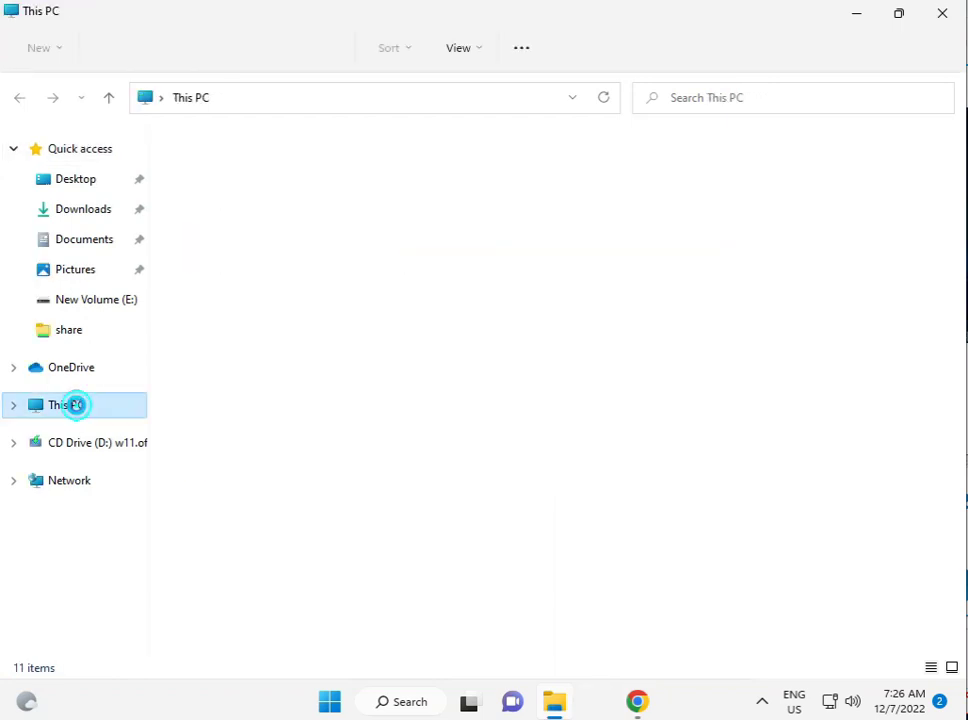
left_click(66, 404)
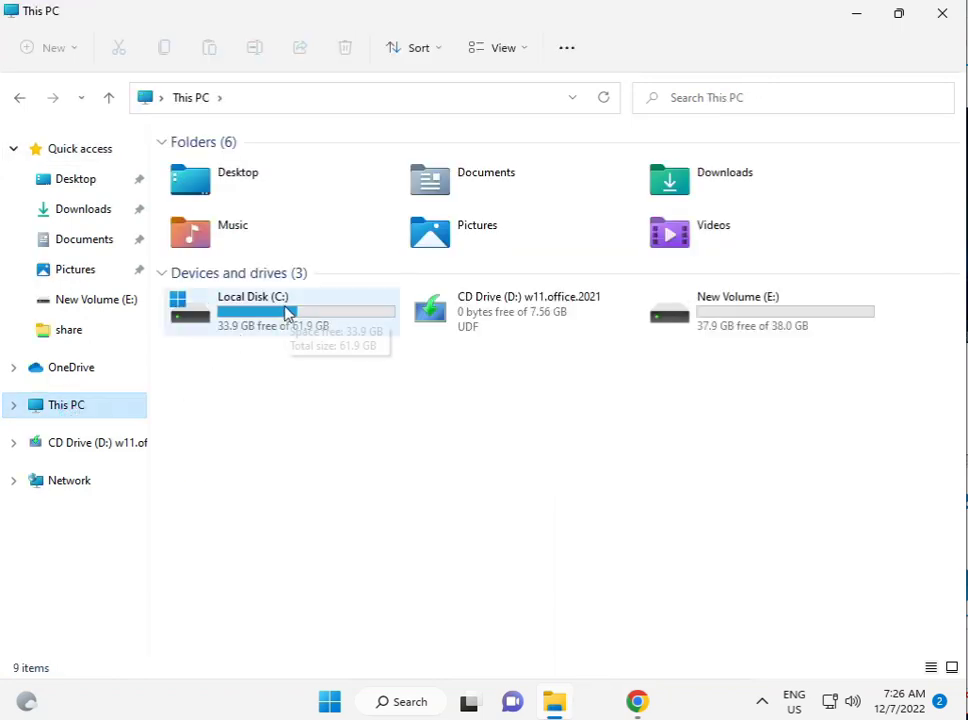
double_click(252, 310)
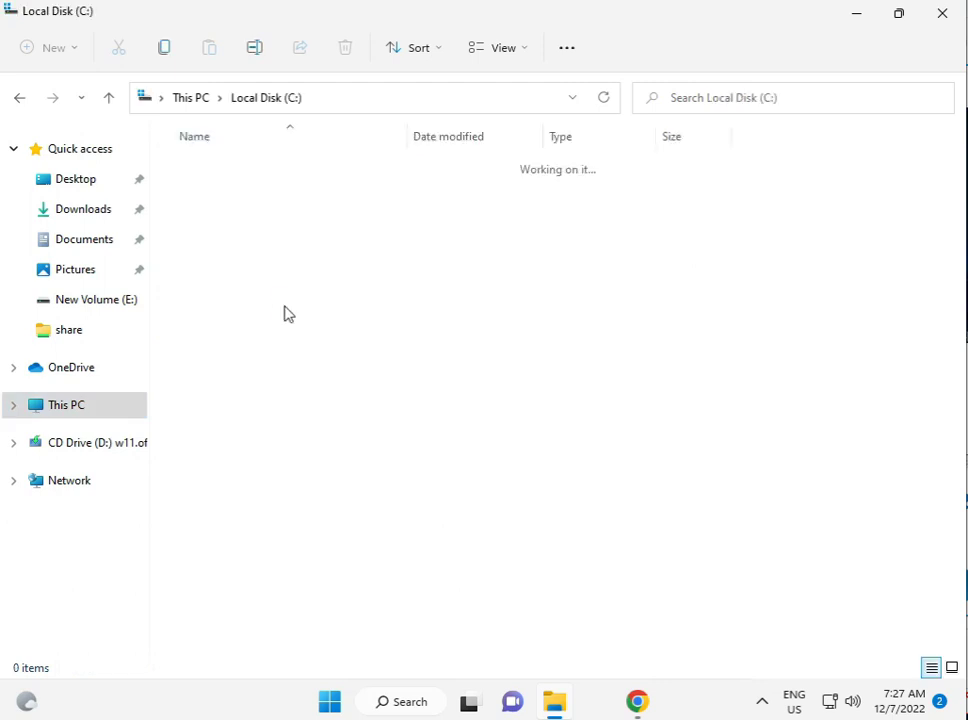
left_click(200, 371)
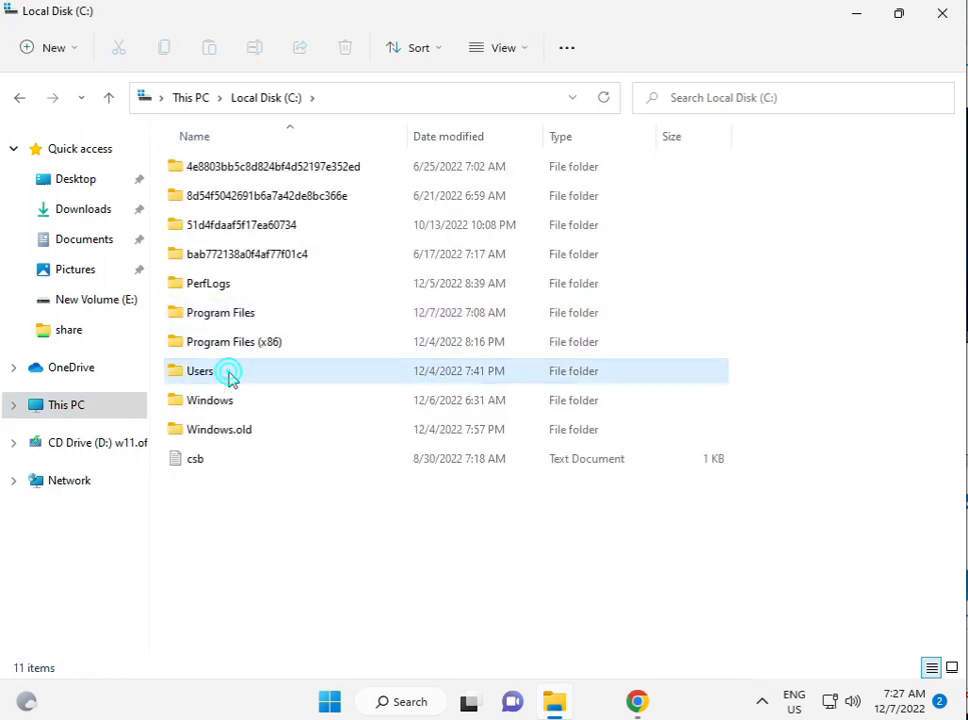
double_click(200, 371)
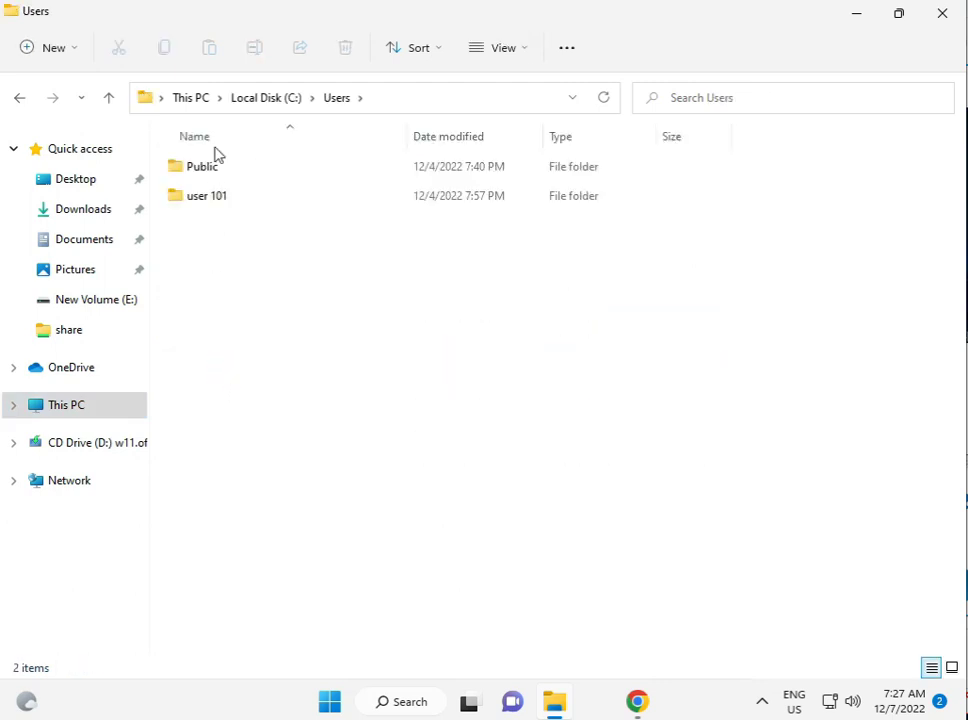
mouse_move(205, 195)
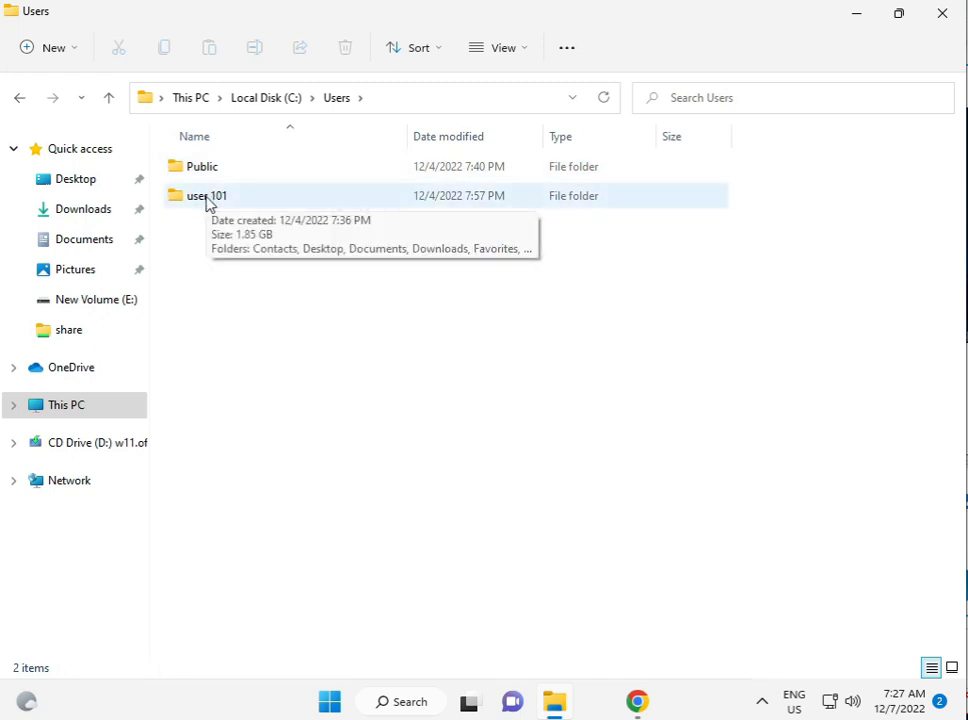
left_click(207, 195)
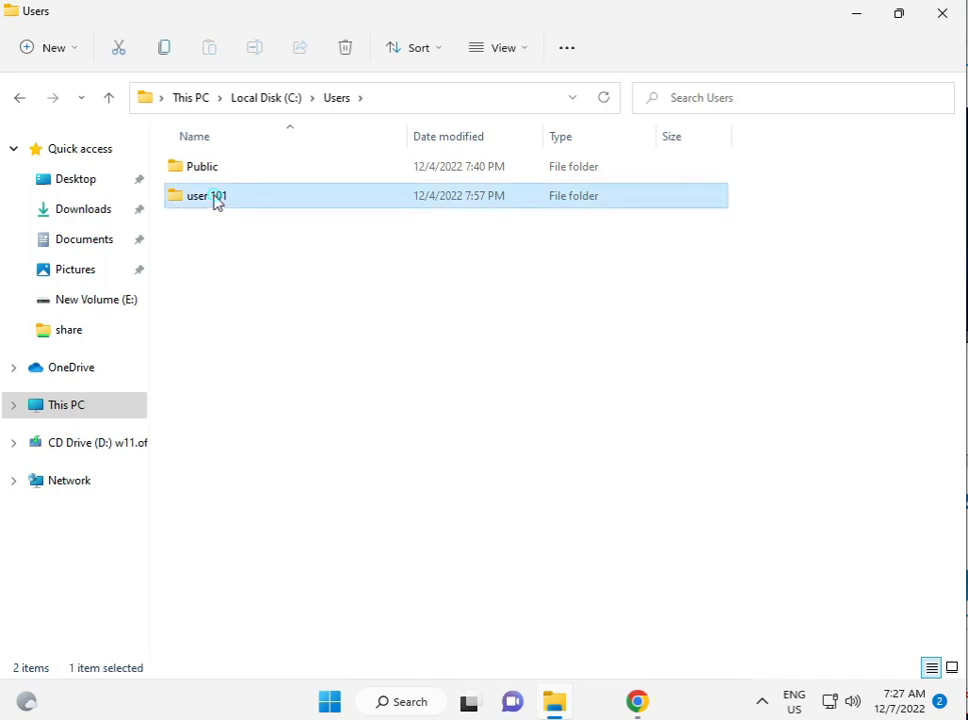
double_click(207, 195)
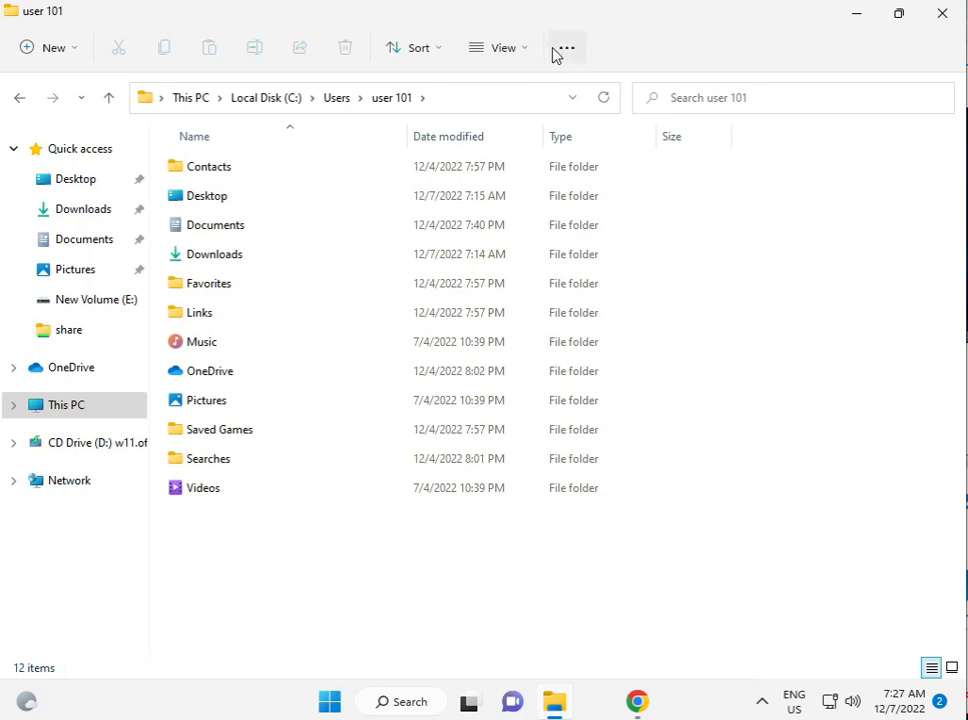
Step: View the user 101 folder's properties, then close the dialog
left_click(566, 47)
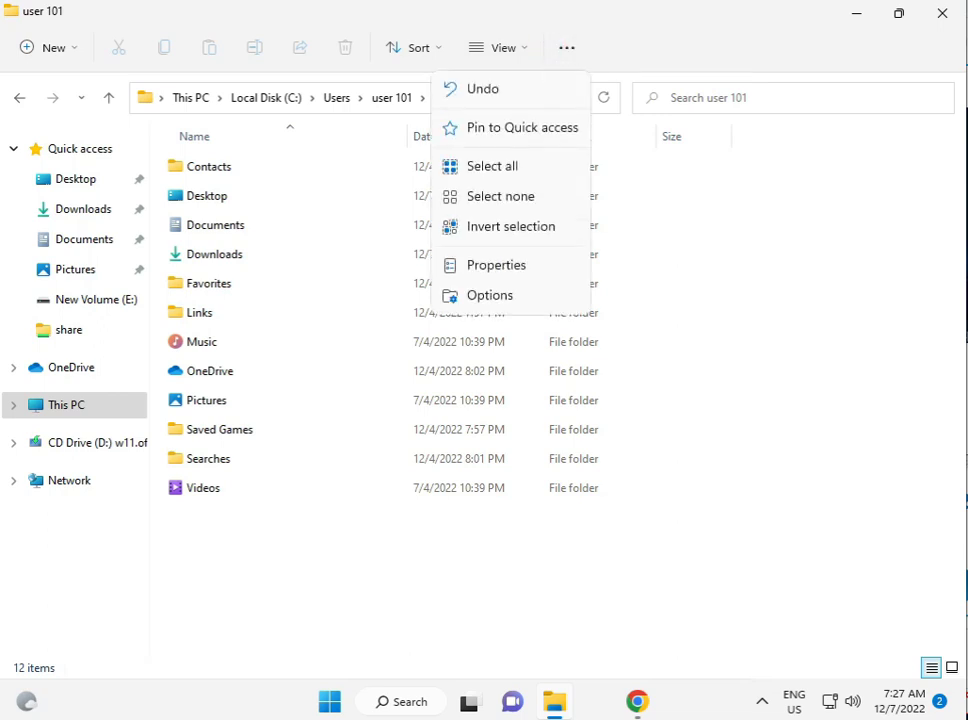
left_click(496, 265)
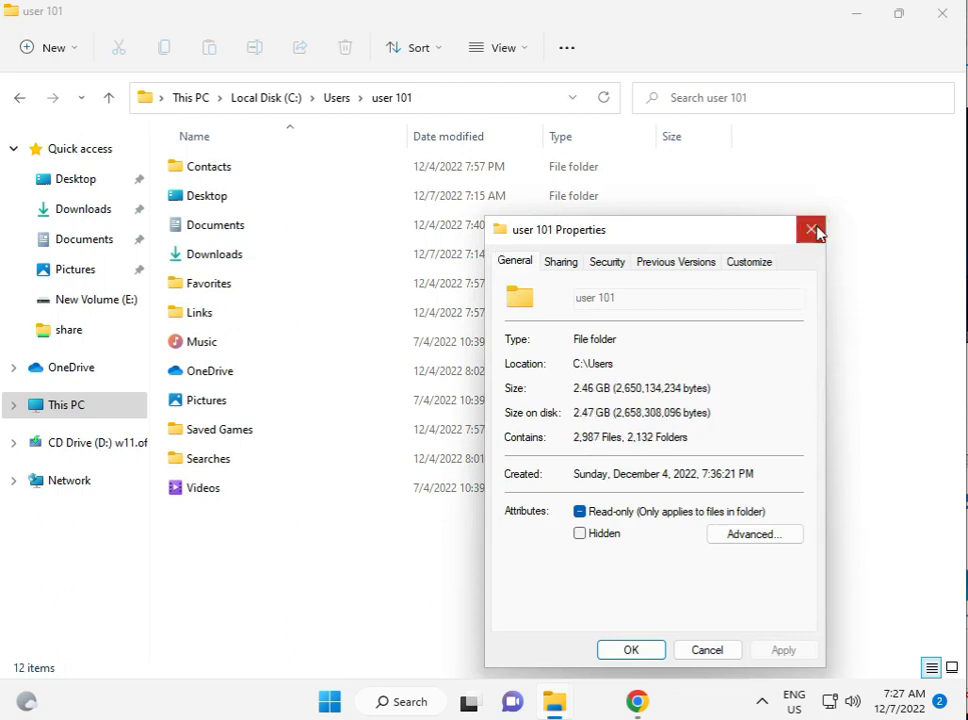
left_click(811, 229)
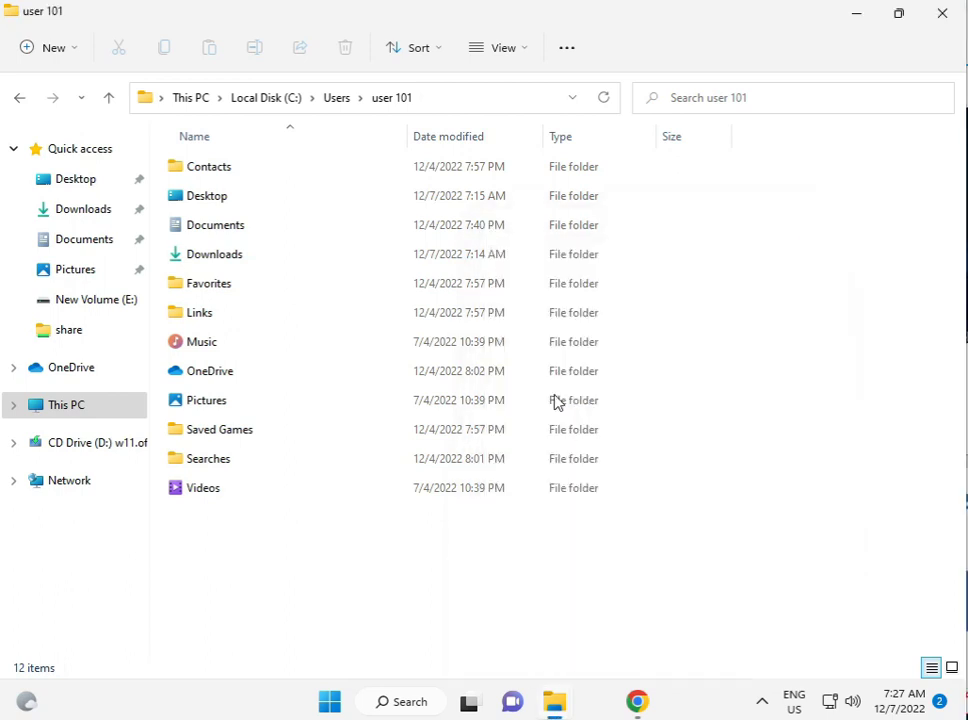
Step: Enable 'Show hidden files, folders, and drives' in Folder Options' View settings
left_click(566, 47)
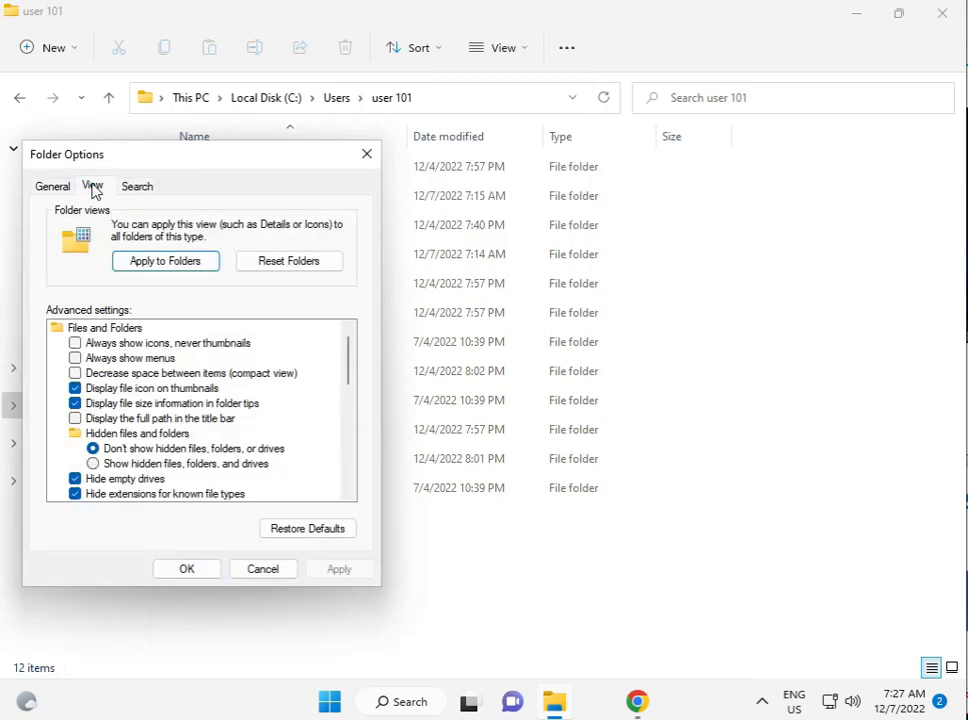
left_click(92, 463)
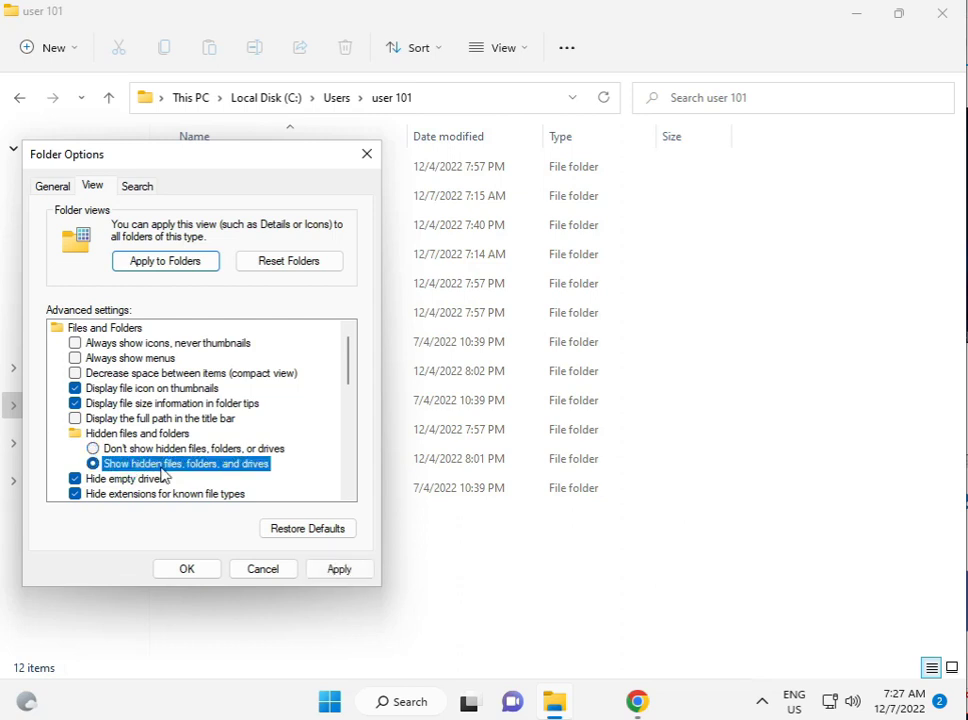
left_click(186, 568)
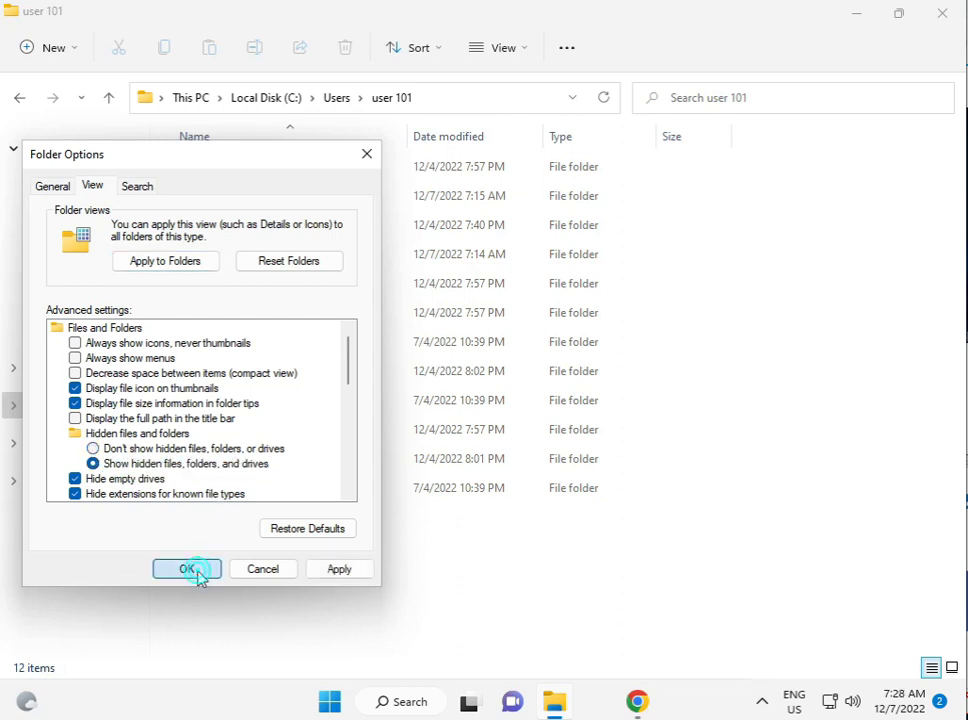
left_click(187, 568)
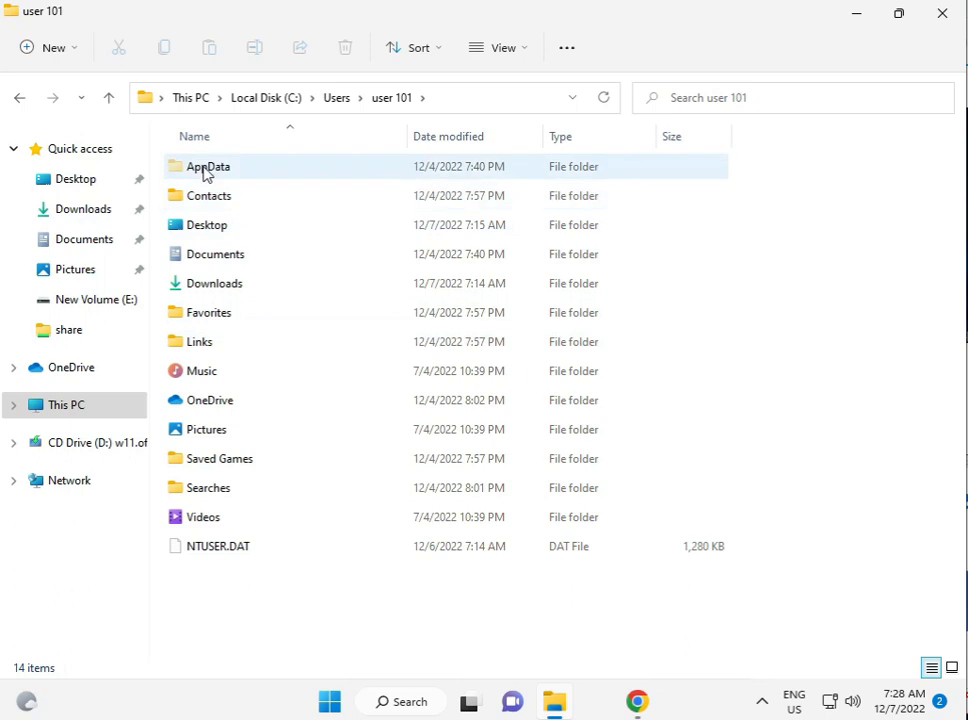
Step: Open the AppData folder and bring up Properties for the Local folder
left_click(208, 166)
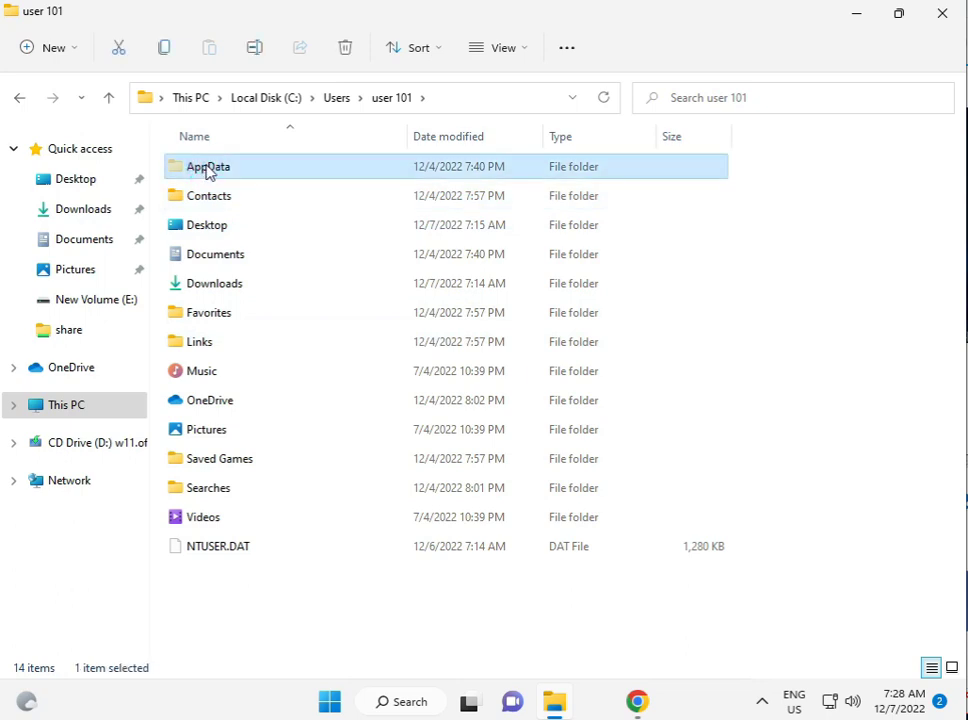
mouse_move(243, 170)
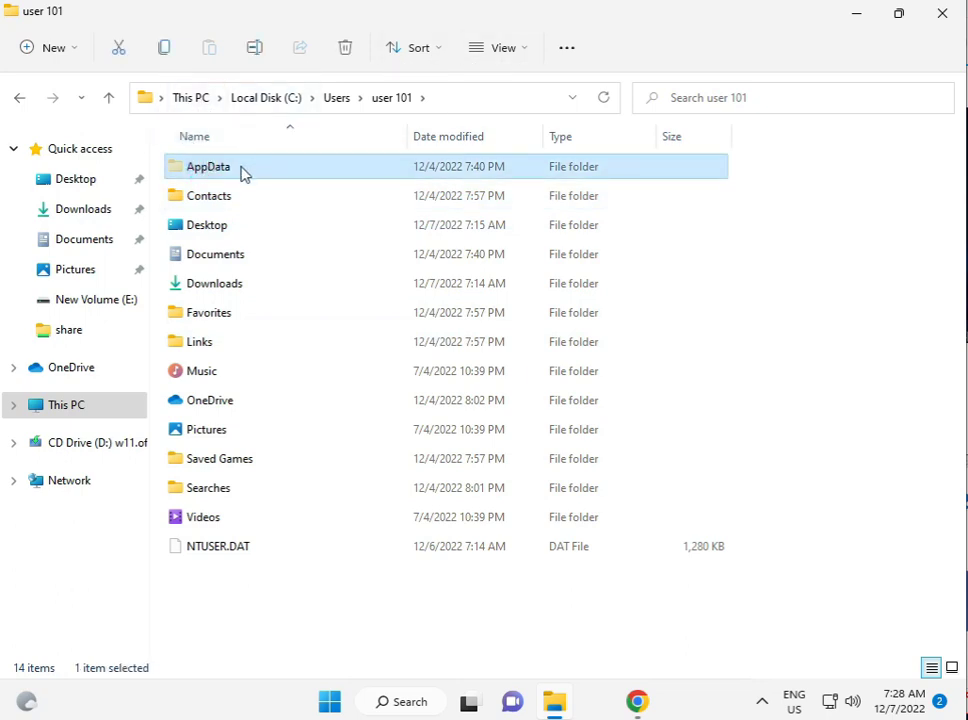
double_click(207, 166)
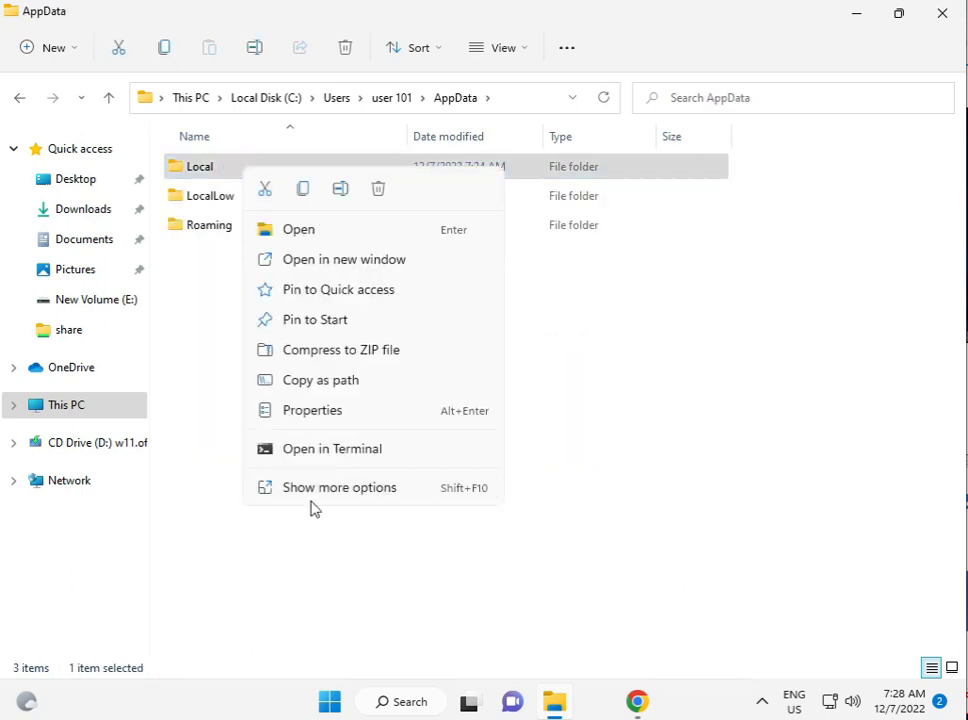
left_click(312, 410)
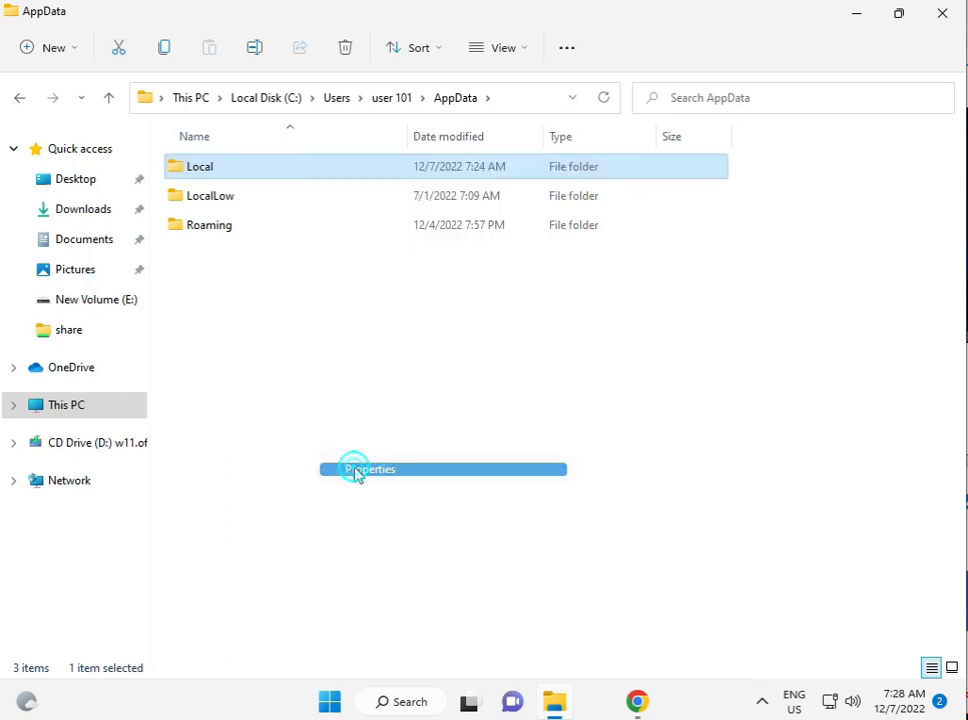
Step: In Local's Security permissions, add Everyone with Allow Full control and apply
left_click(370, 469)
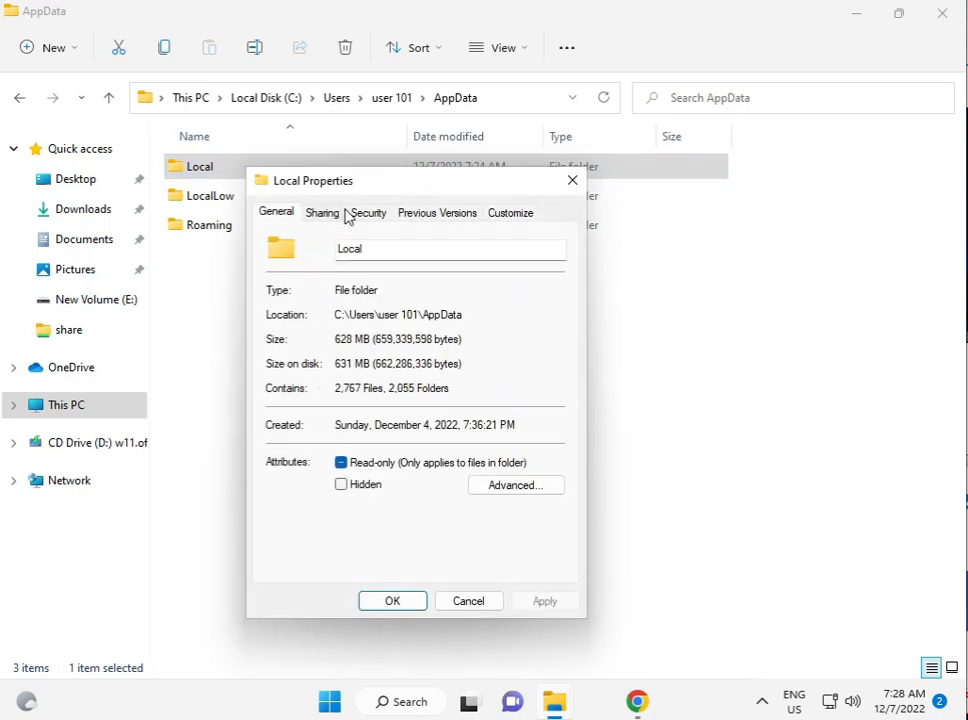
left_click(368, 212)
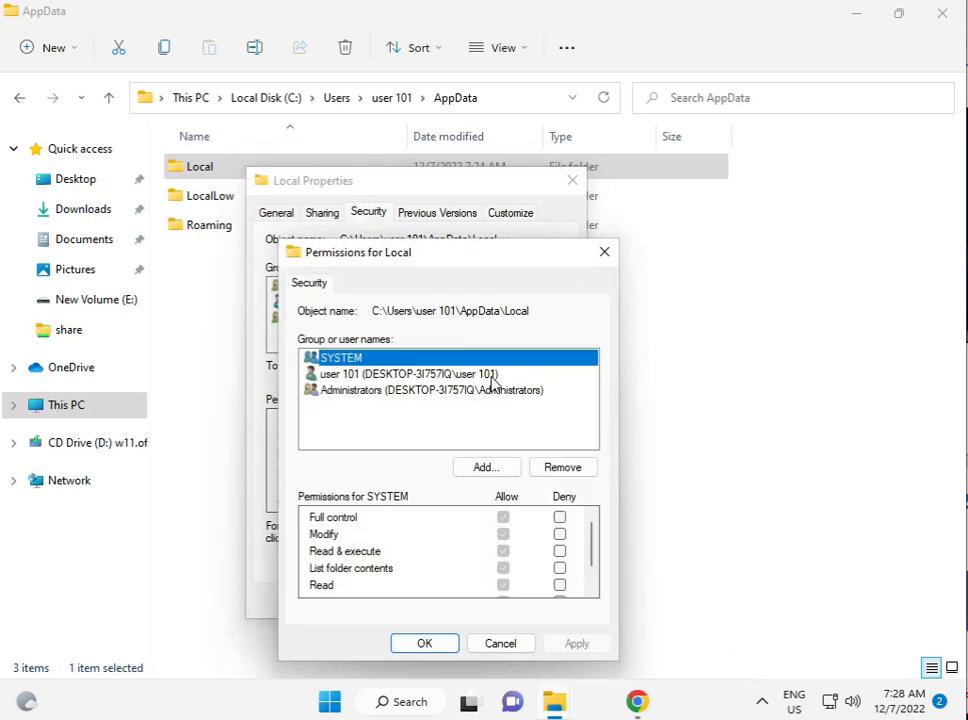
left_click(408, 373)
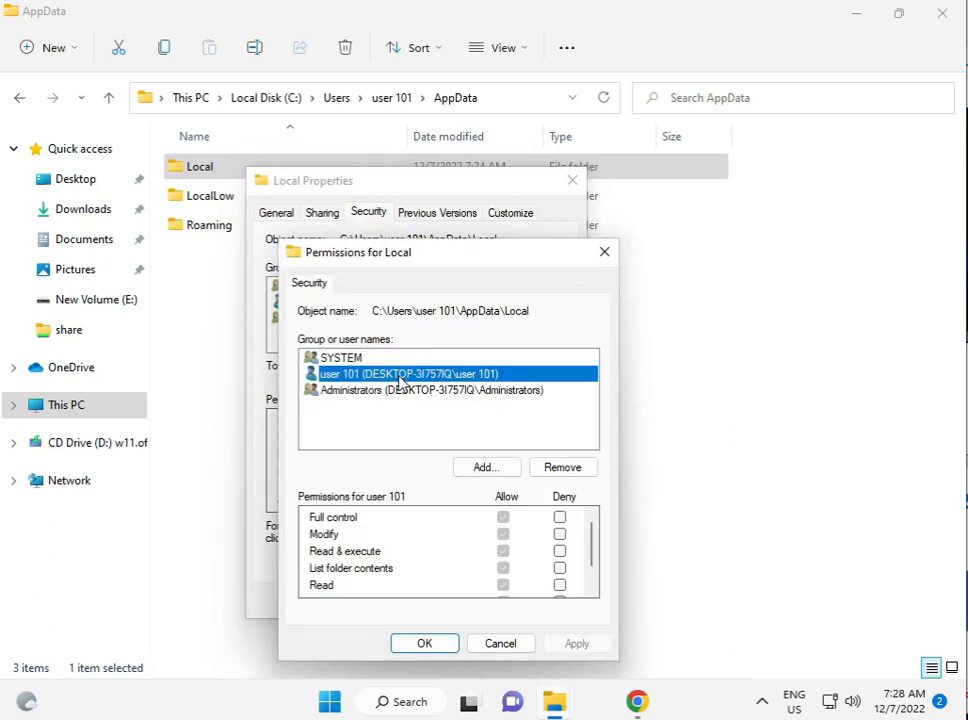
left_click(341, 357)
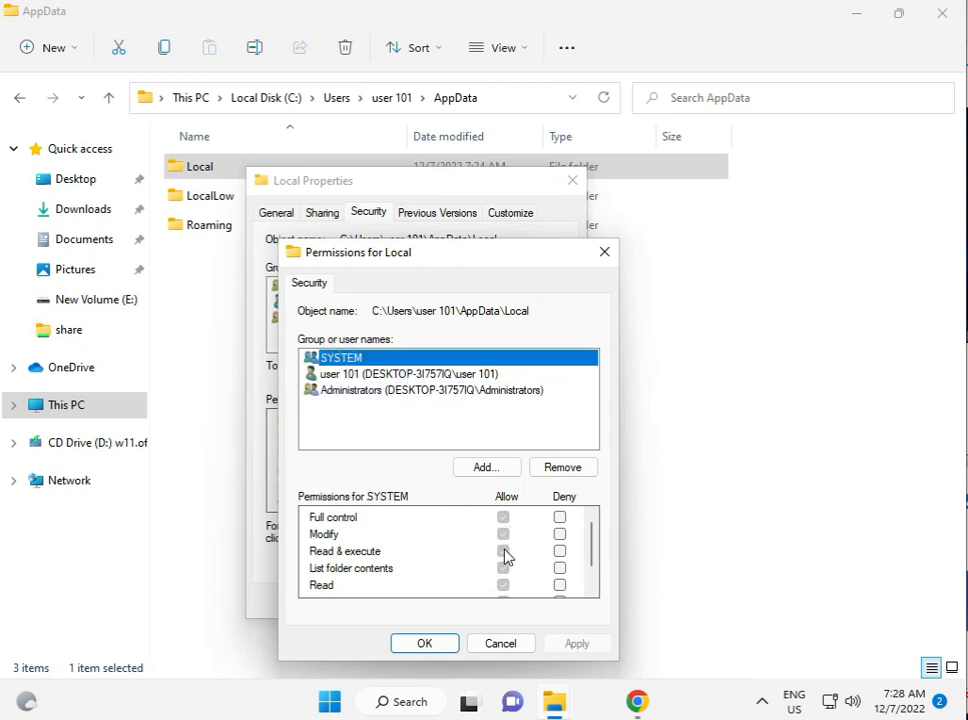
left_click(486, 467)
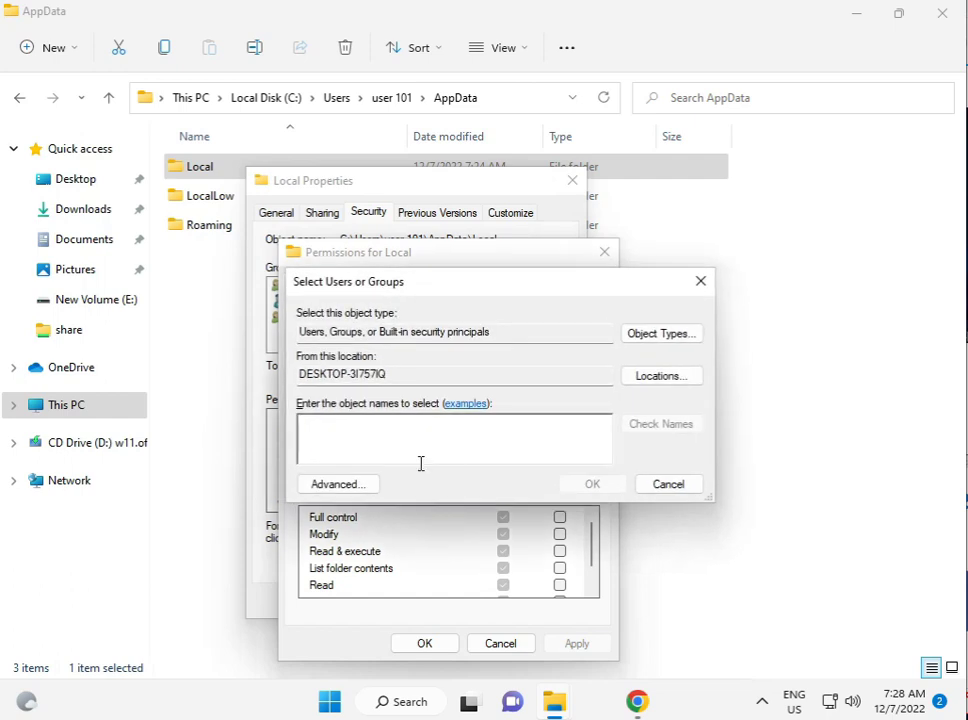
type("ev")
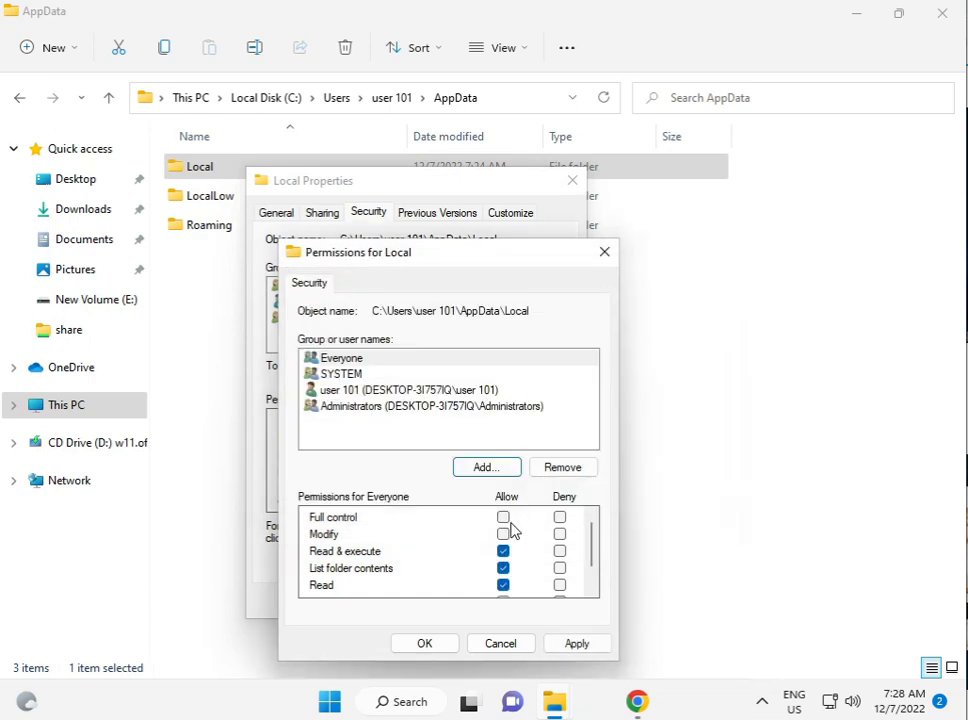
left_click(504, 517)
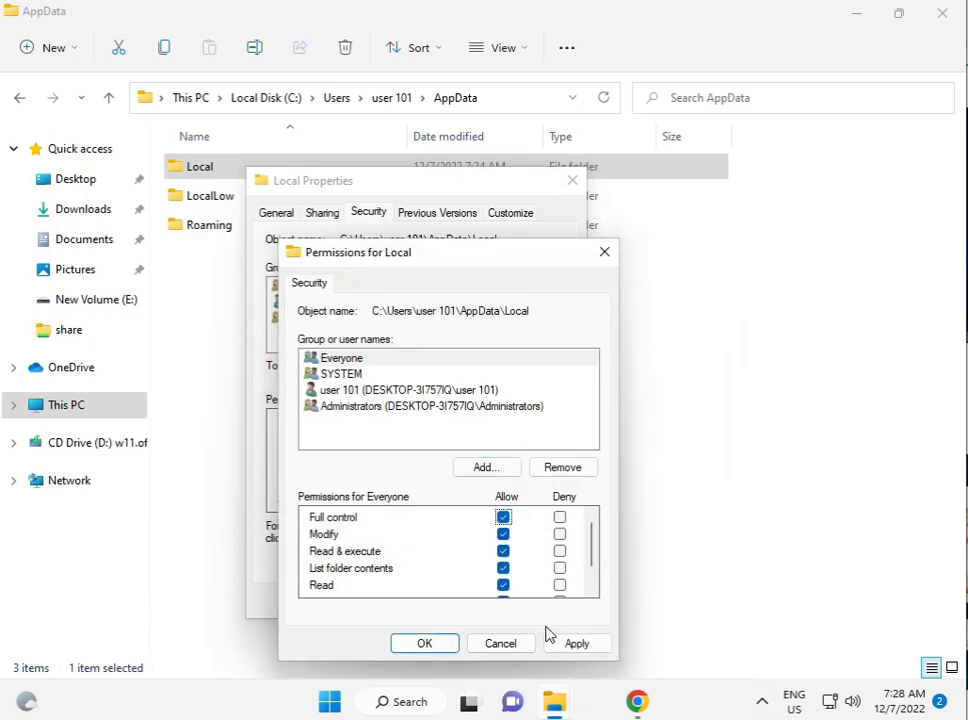
left_click(577, 643)
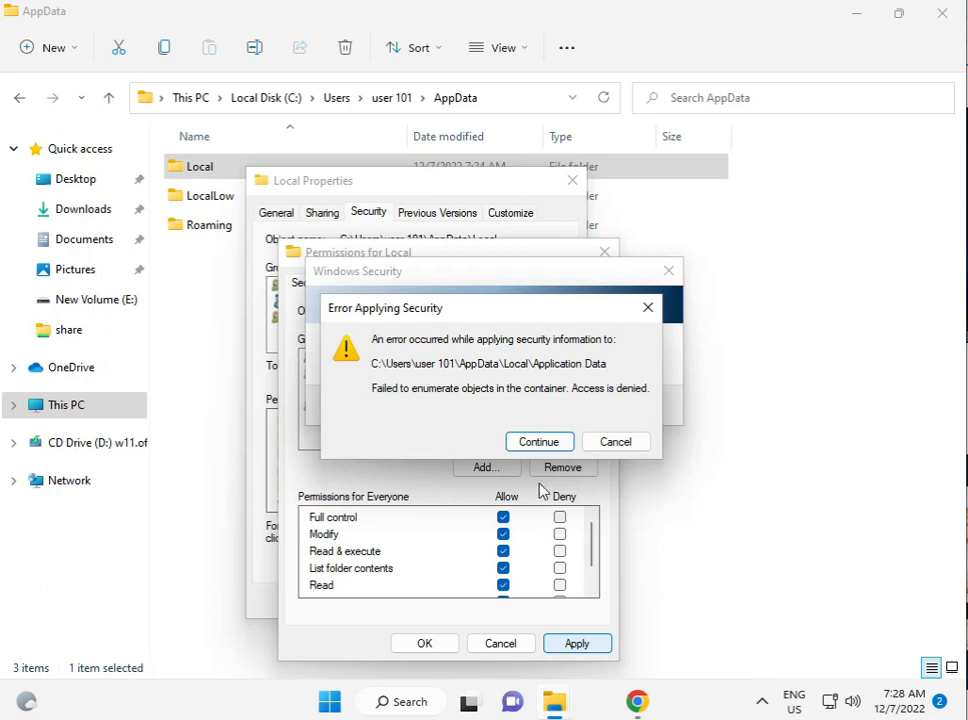
Step: Skip both access-denied errors and confirm Everyone's Full control permission on Local
left_click(539, 441)
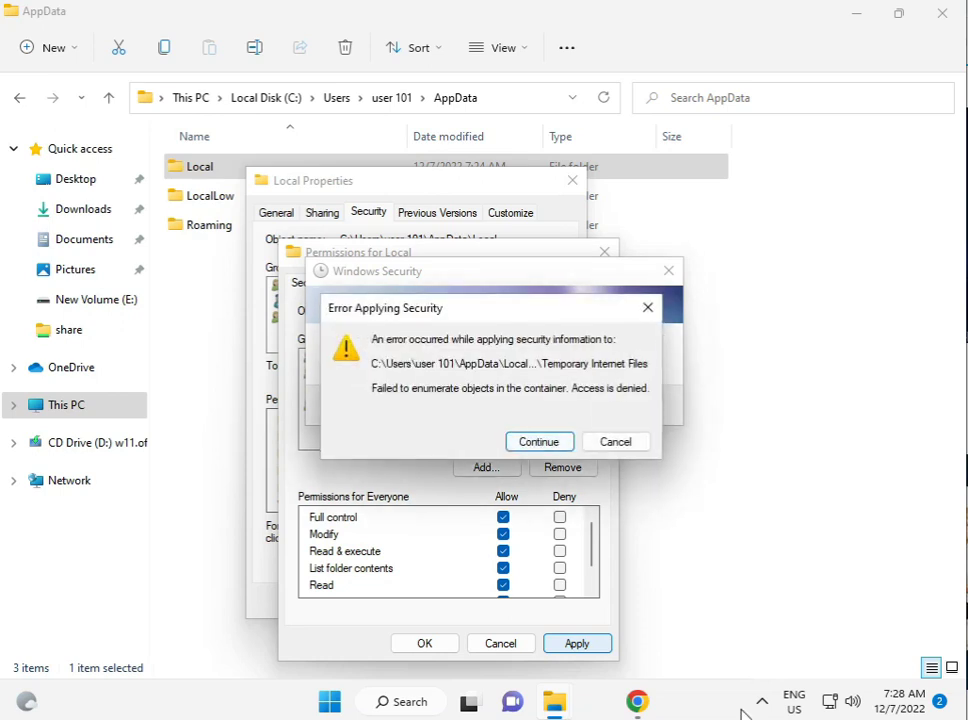
left_click(539, 441)
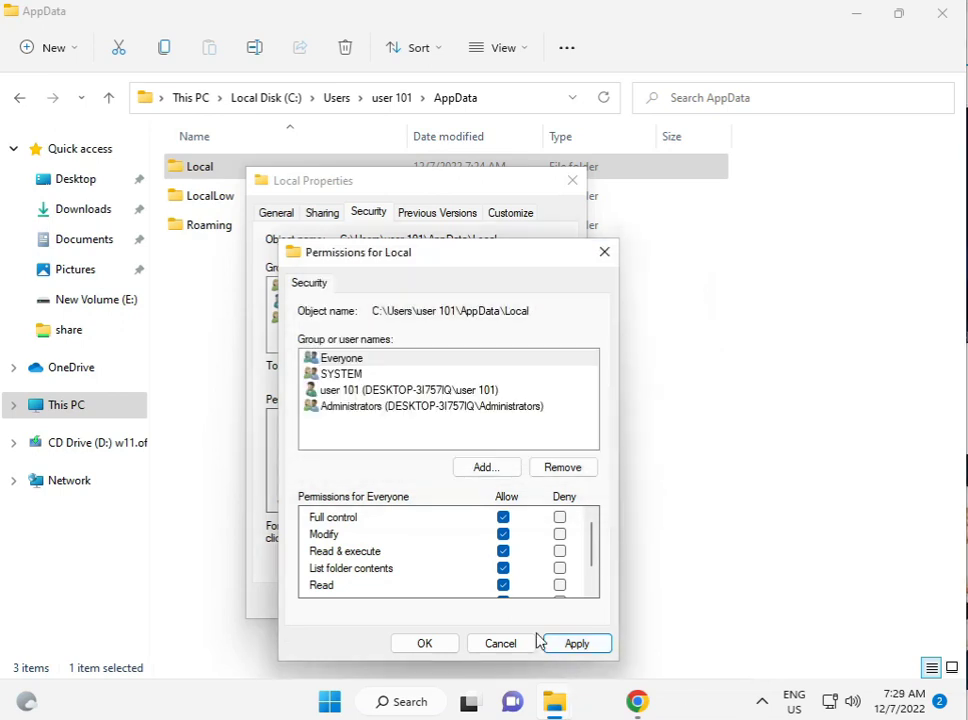
left_click(577, 643)
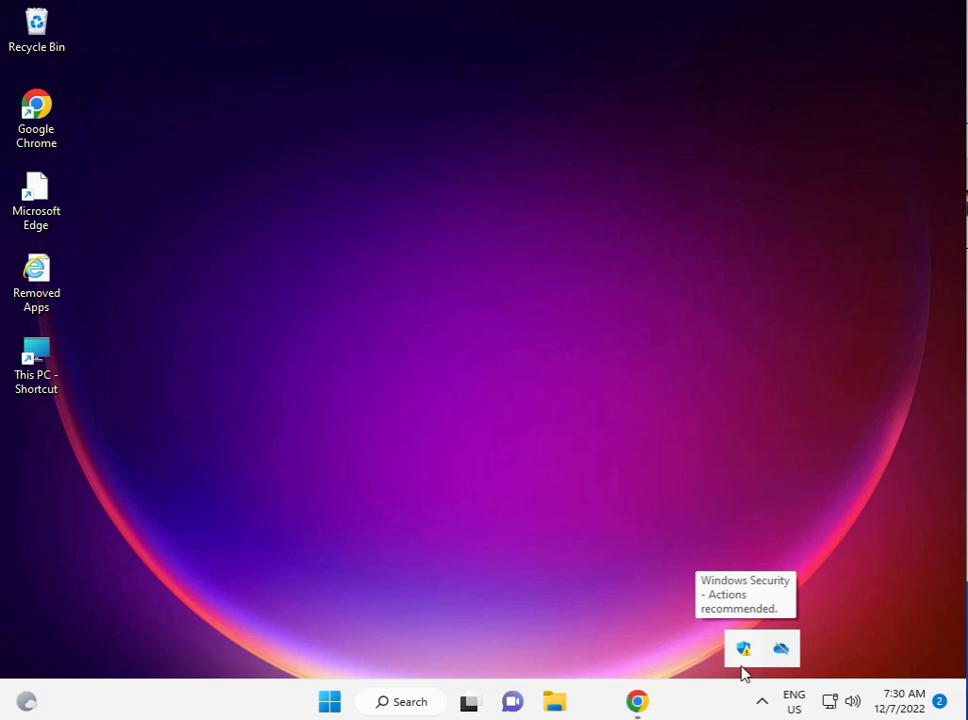
Step: Show the Windows Security tray menu, then dismiss it by clicking the desktop
right_click(743, 648)
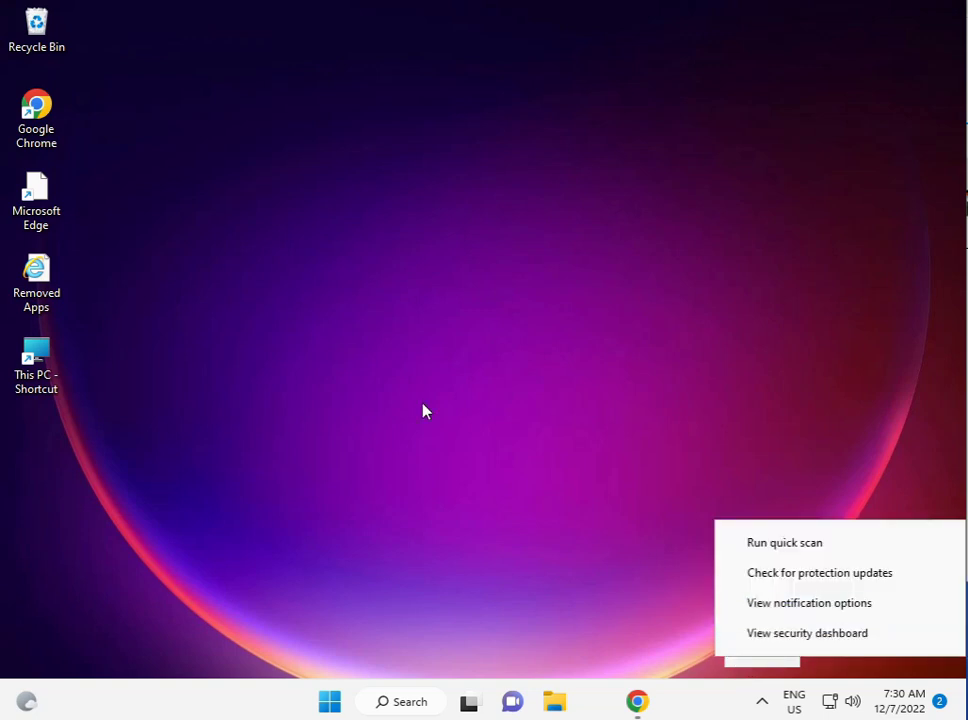
left_click(421, 406)
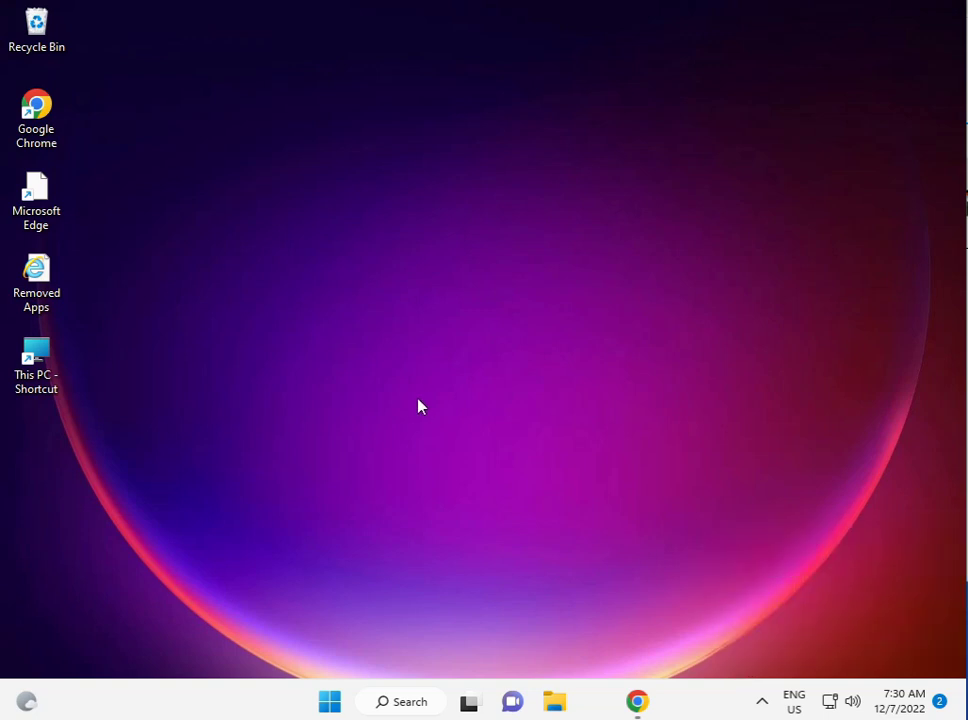